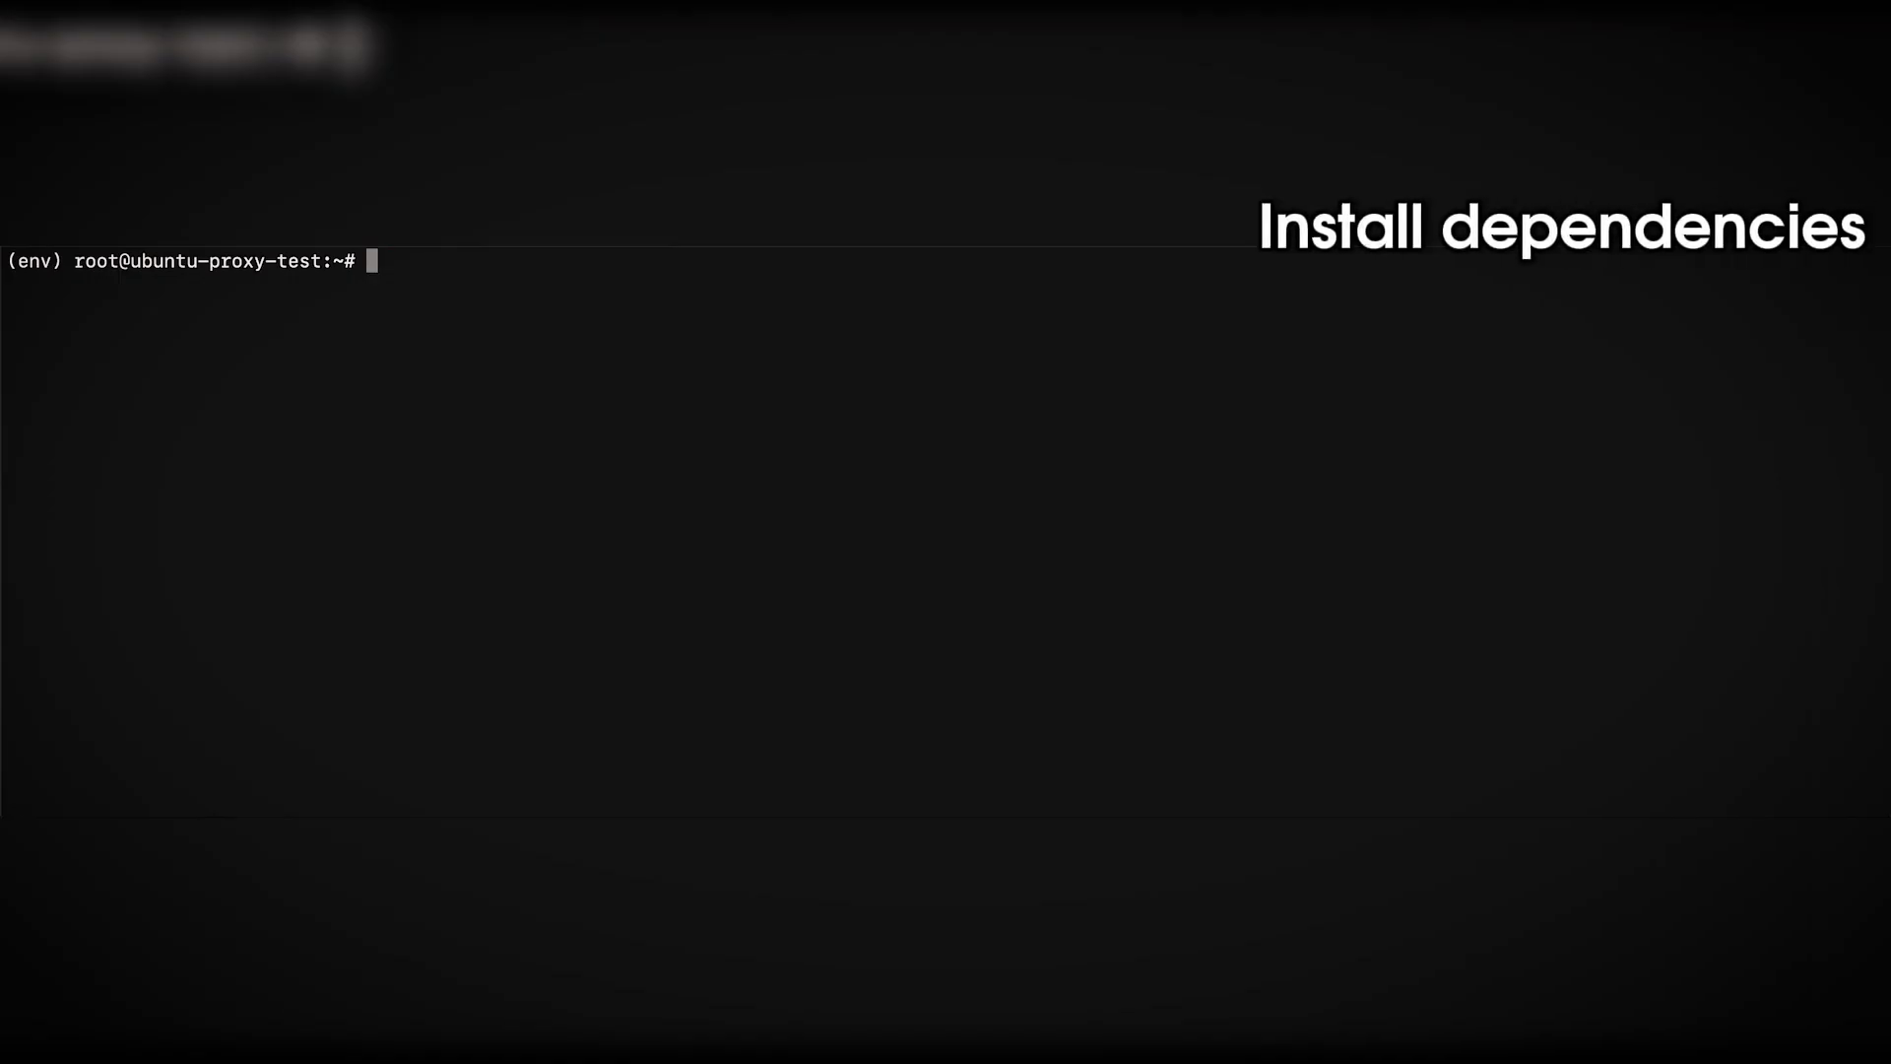
Step: Run pip3 install bs4 requests in the terminal
type("pip3 install")
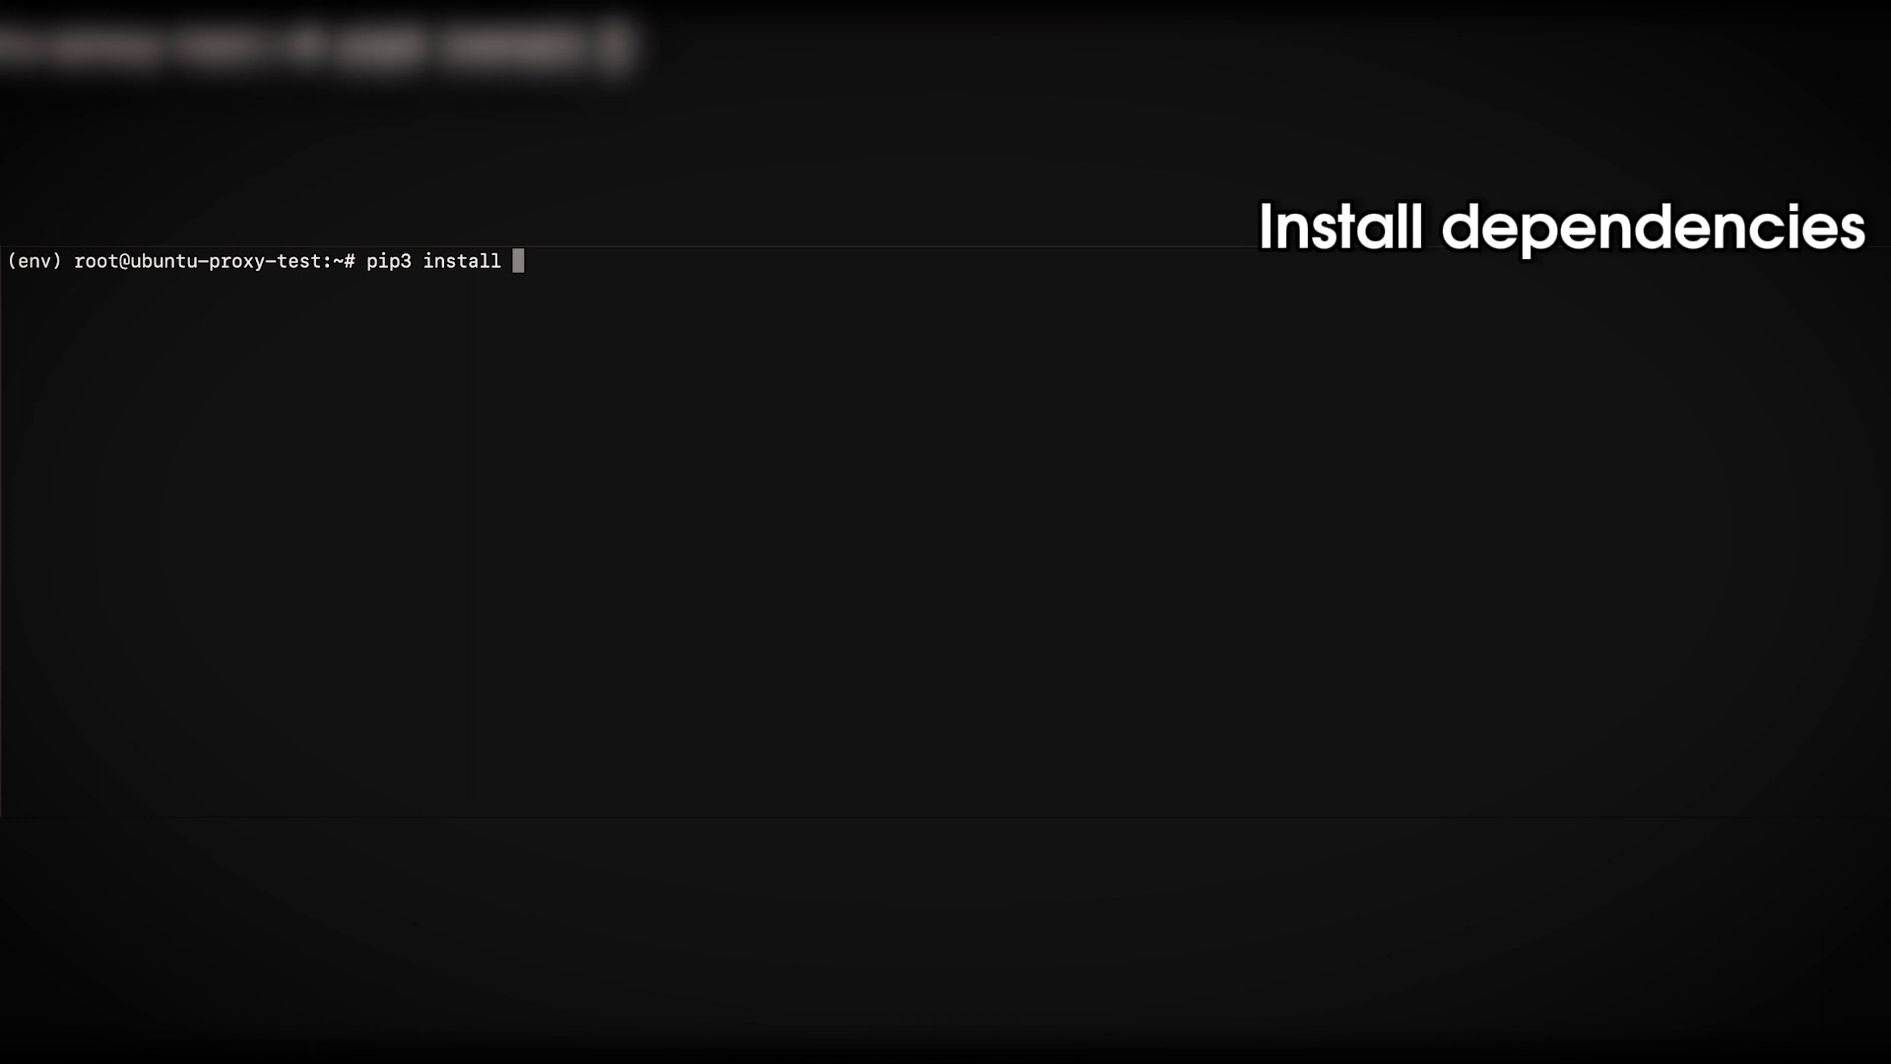
type("bs4 requ")
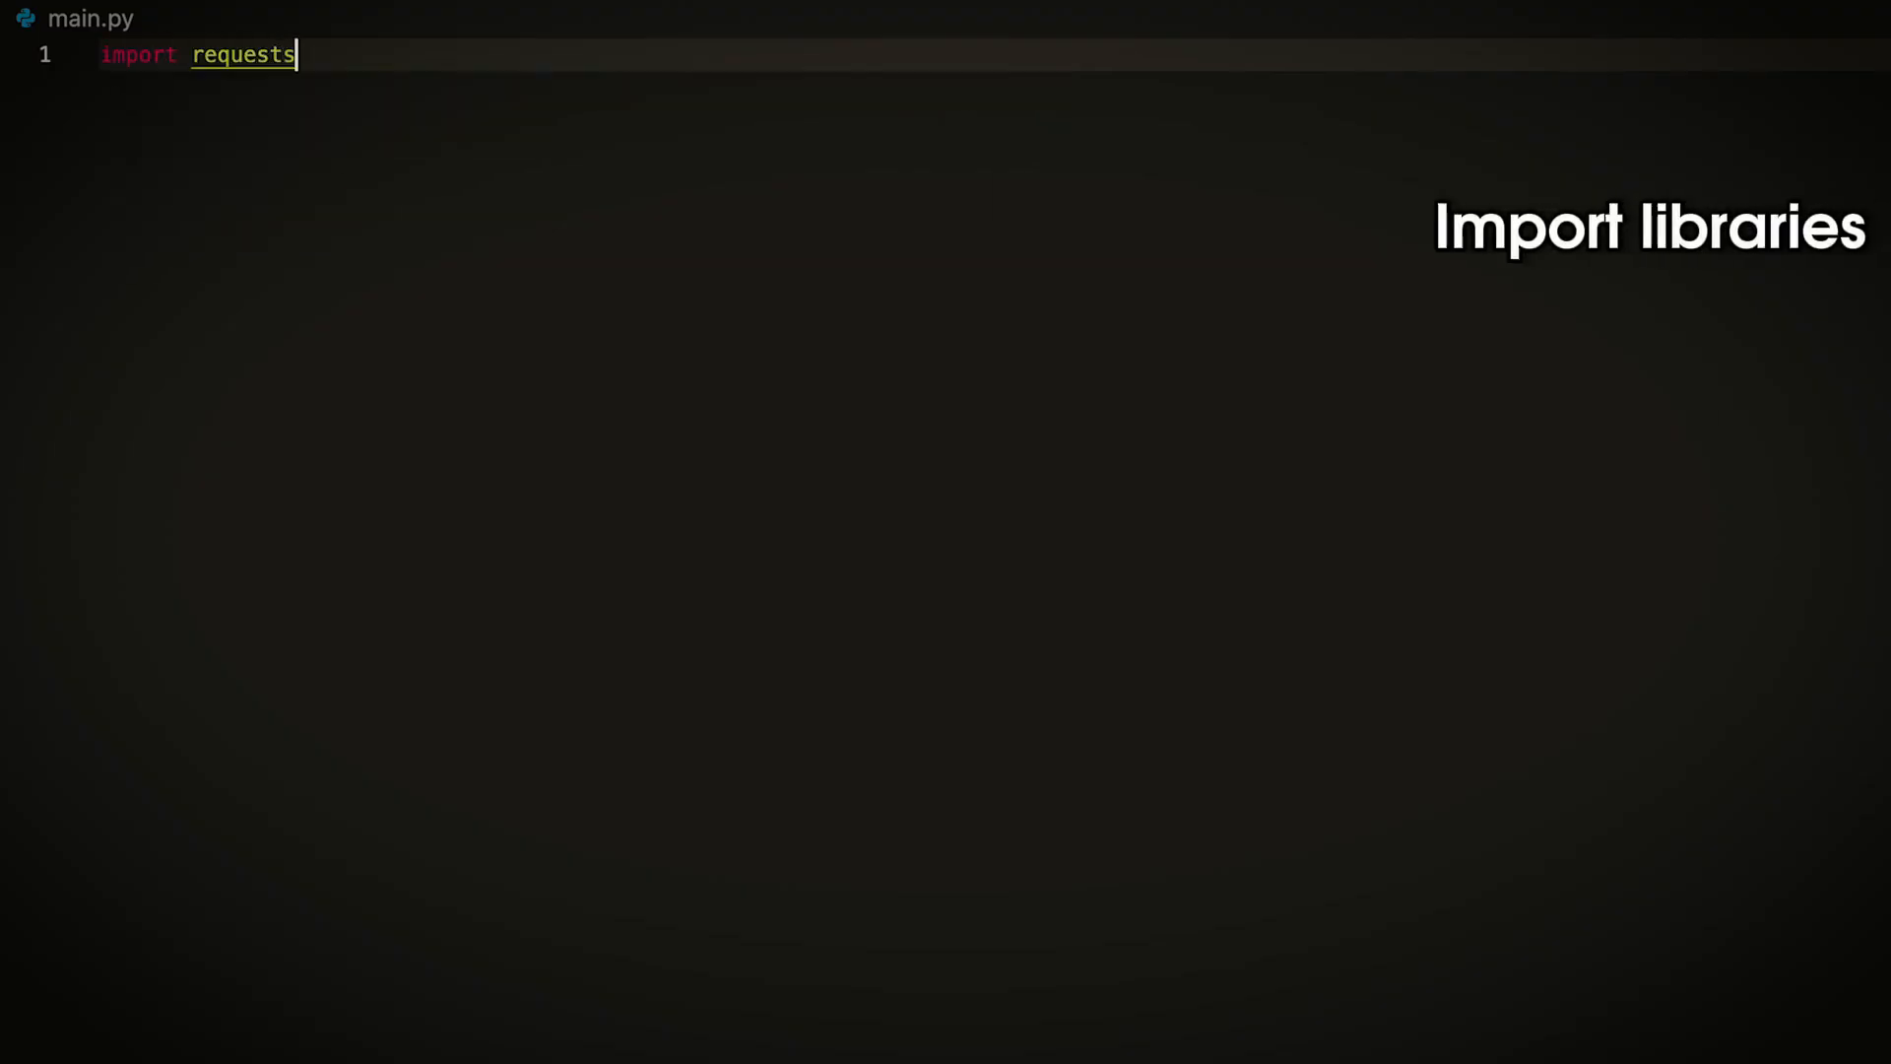
Step: Import BeautifulSoup from bs4, define USERNAME = "USERNAME", PASSWORD = "PASSWORD" and start an empty payload dict
type("from bs4 import BeautifulSoup")
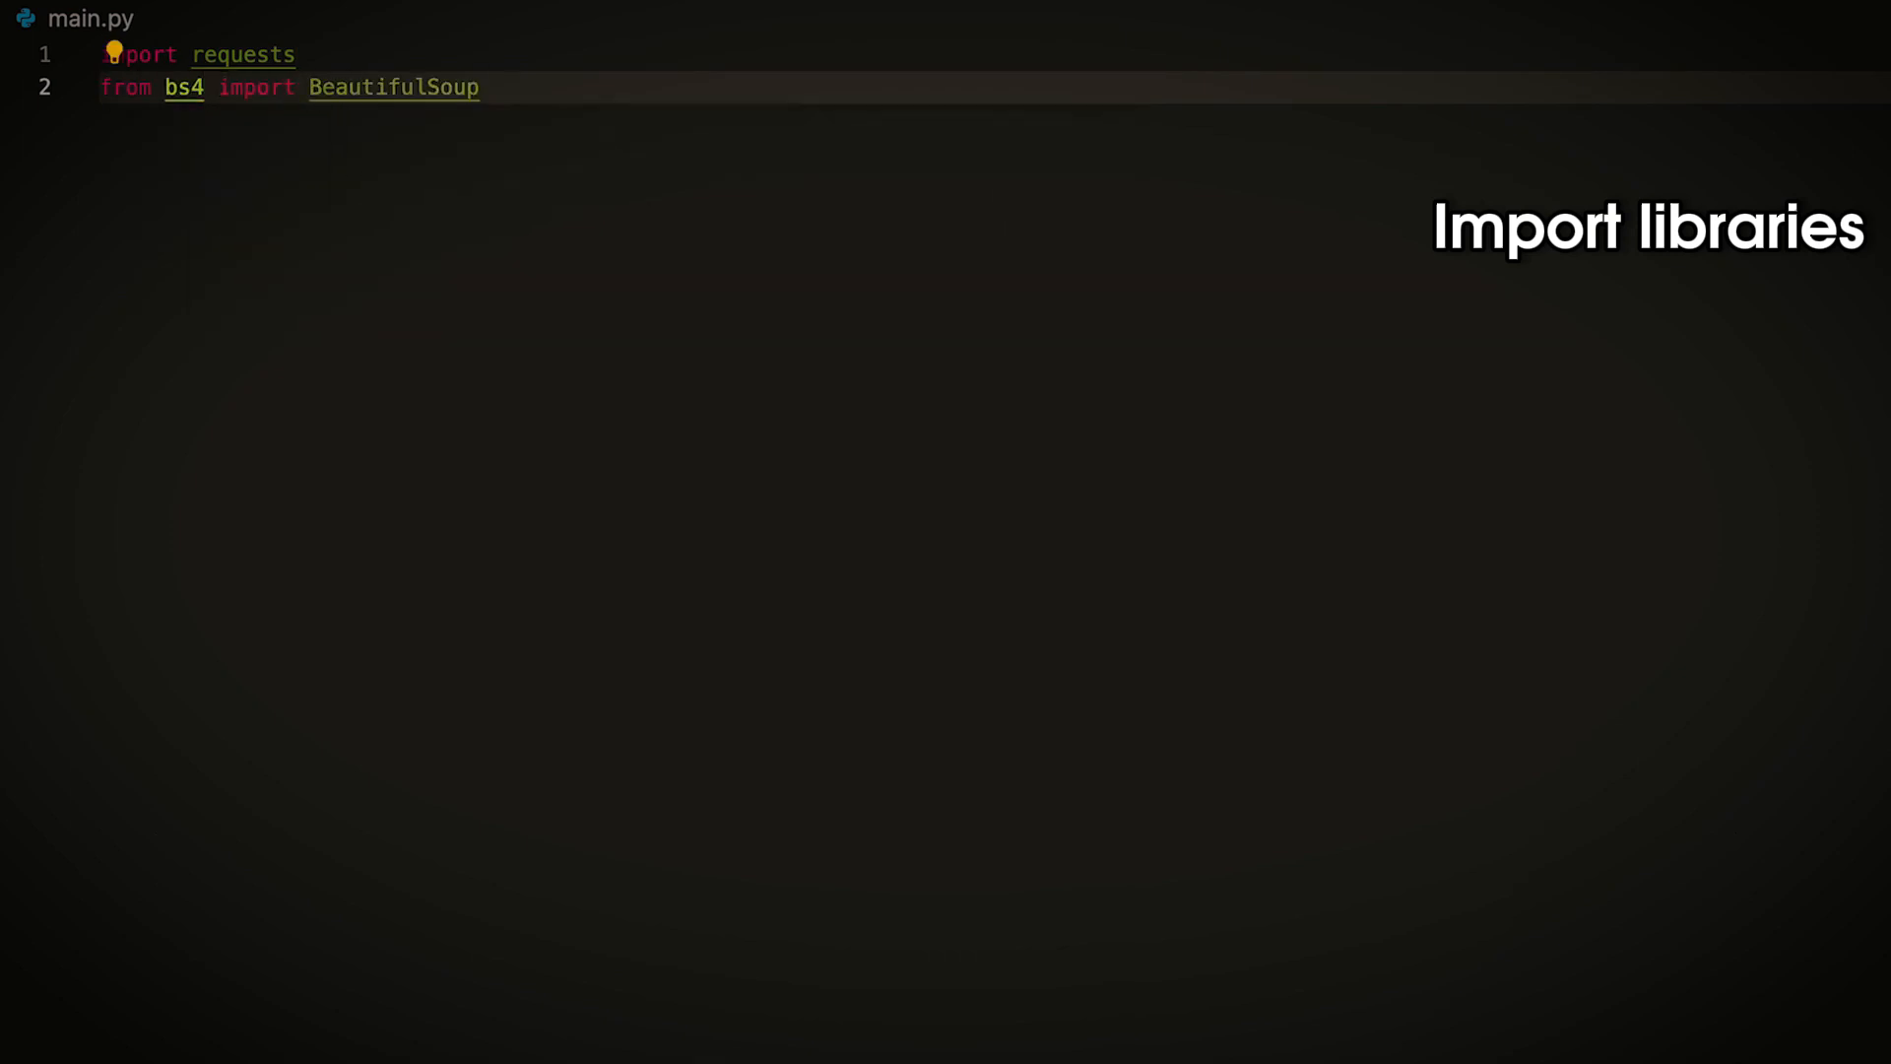
type("USERNAME")
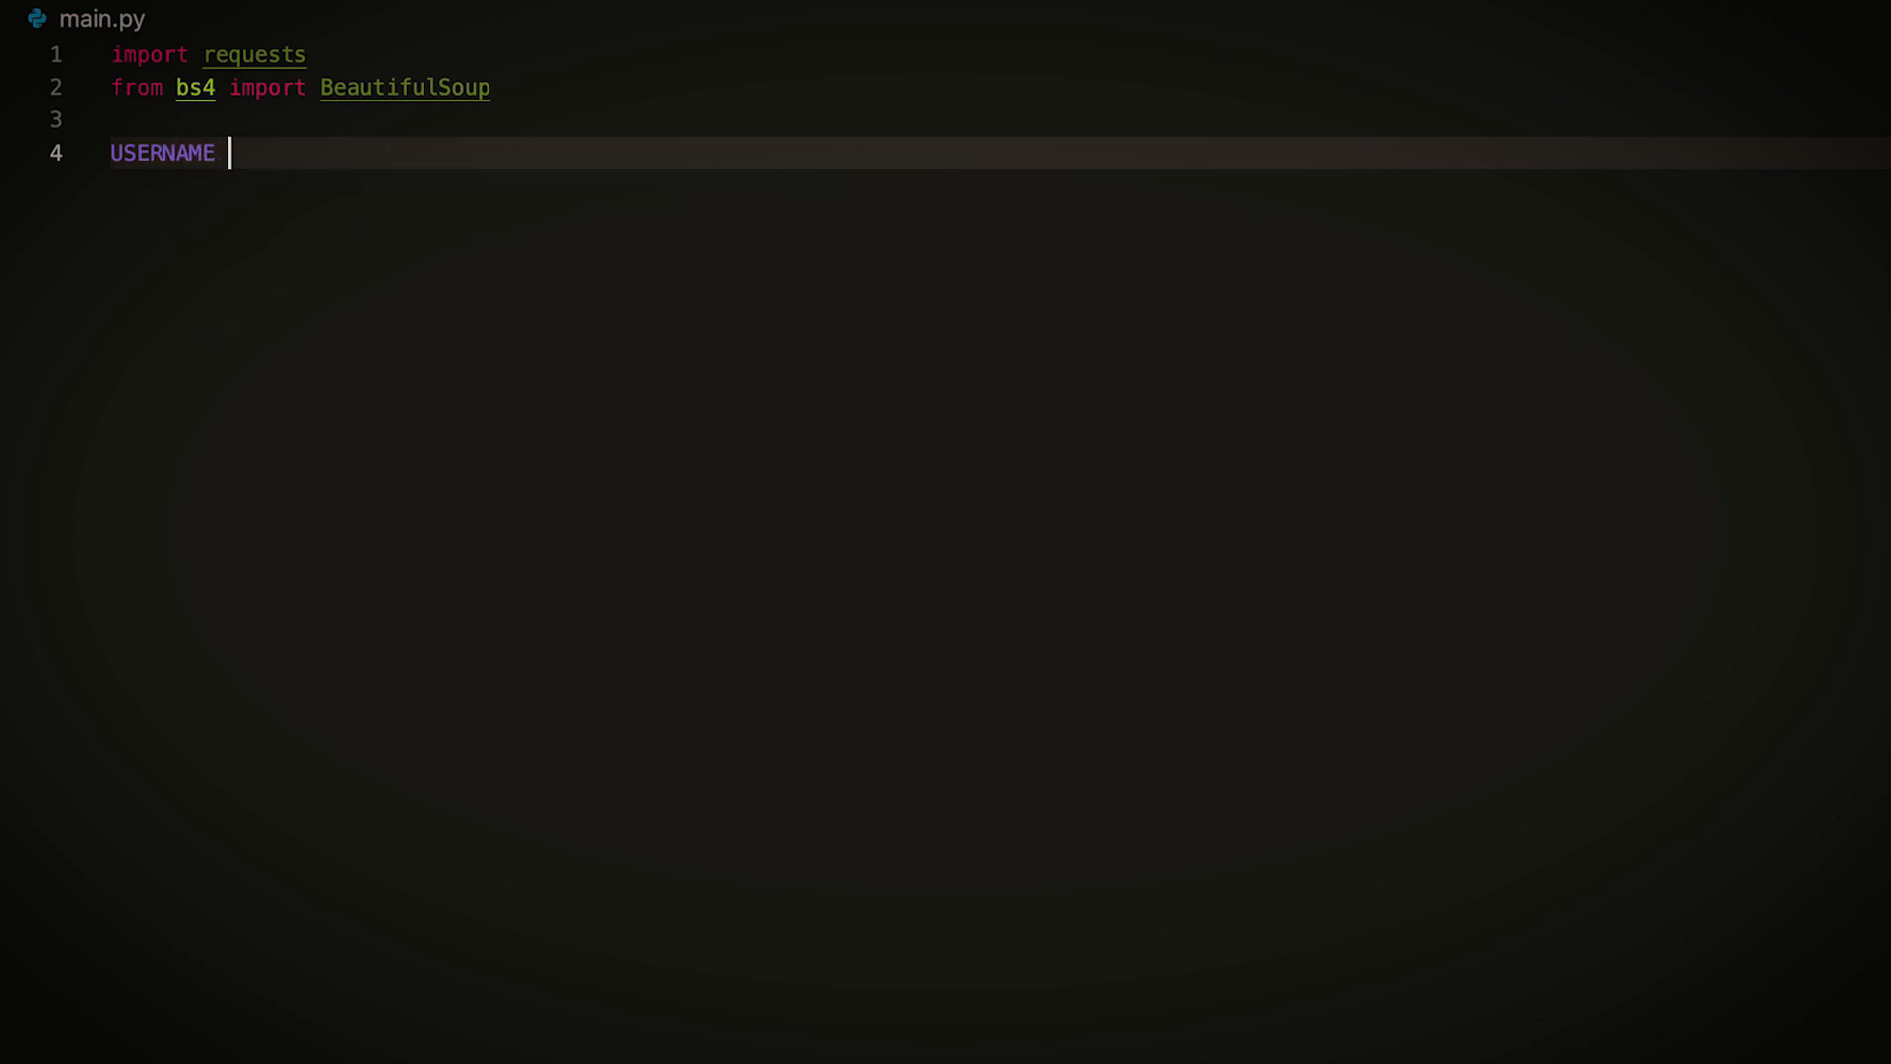
type("= \"USERNAME\"")
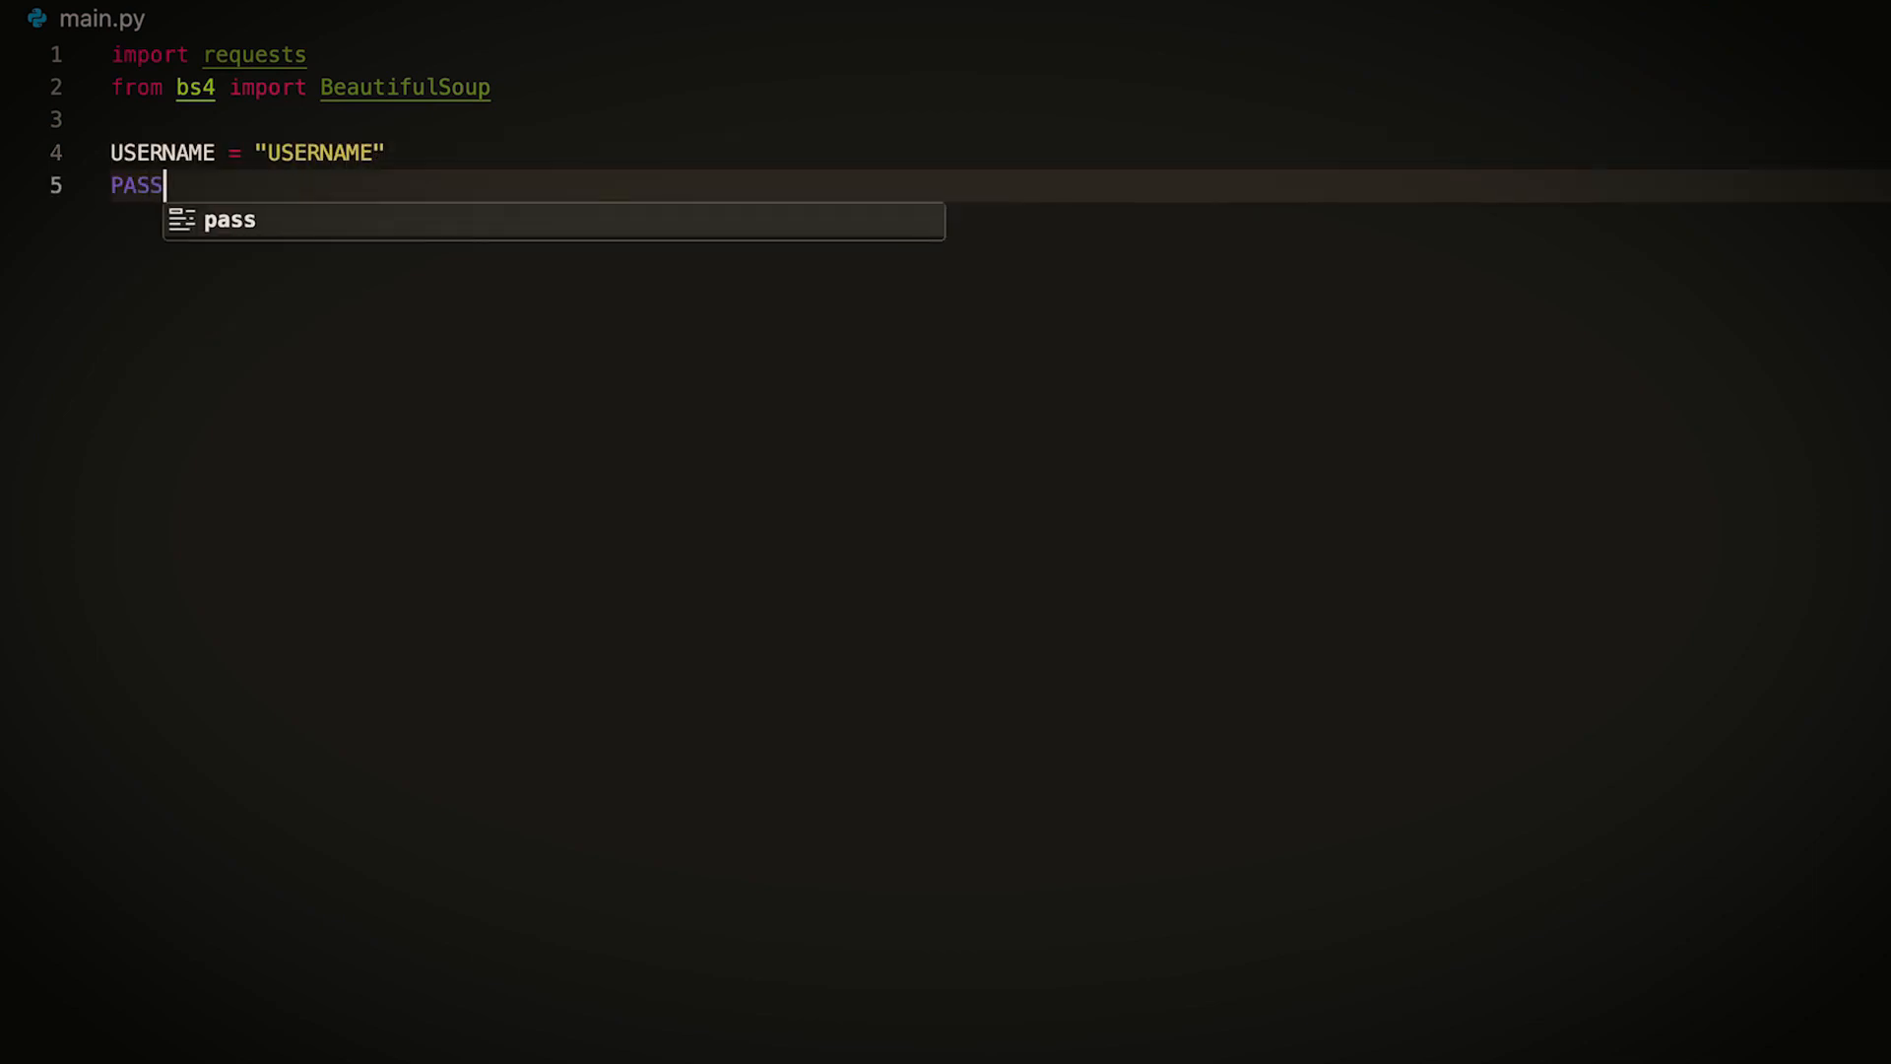
type("WORD = \"PASSWORD\"")
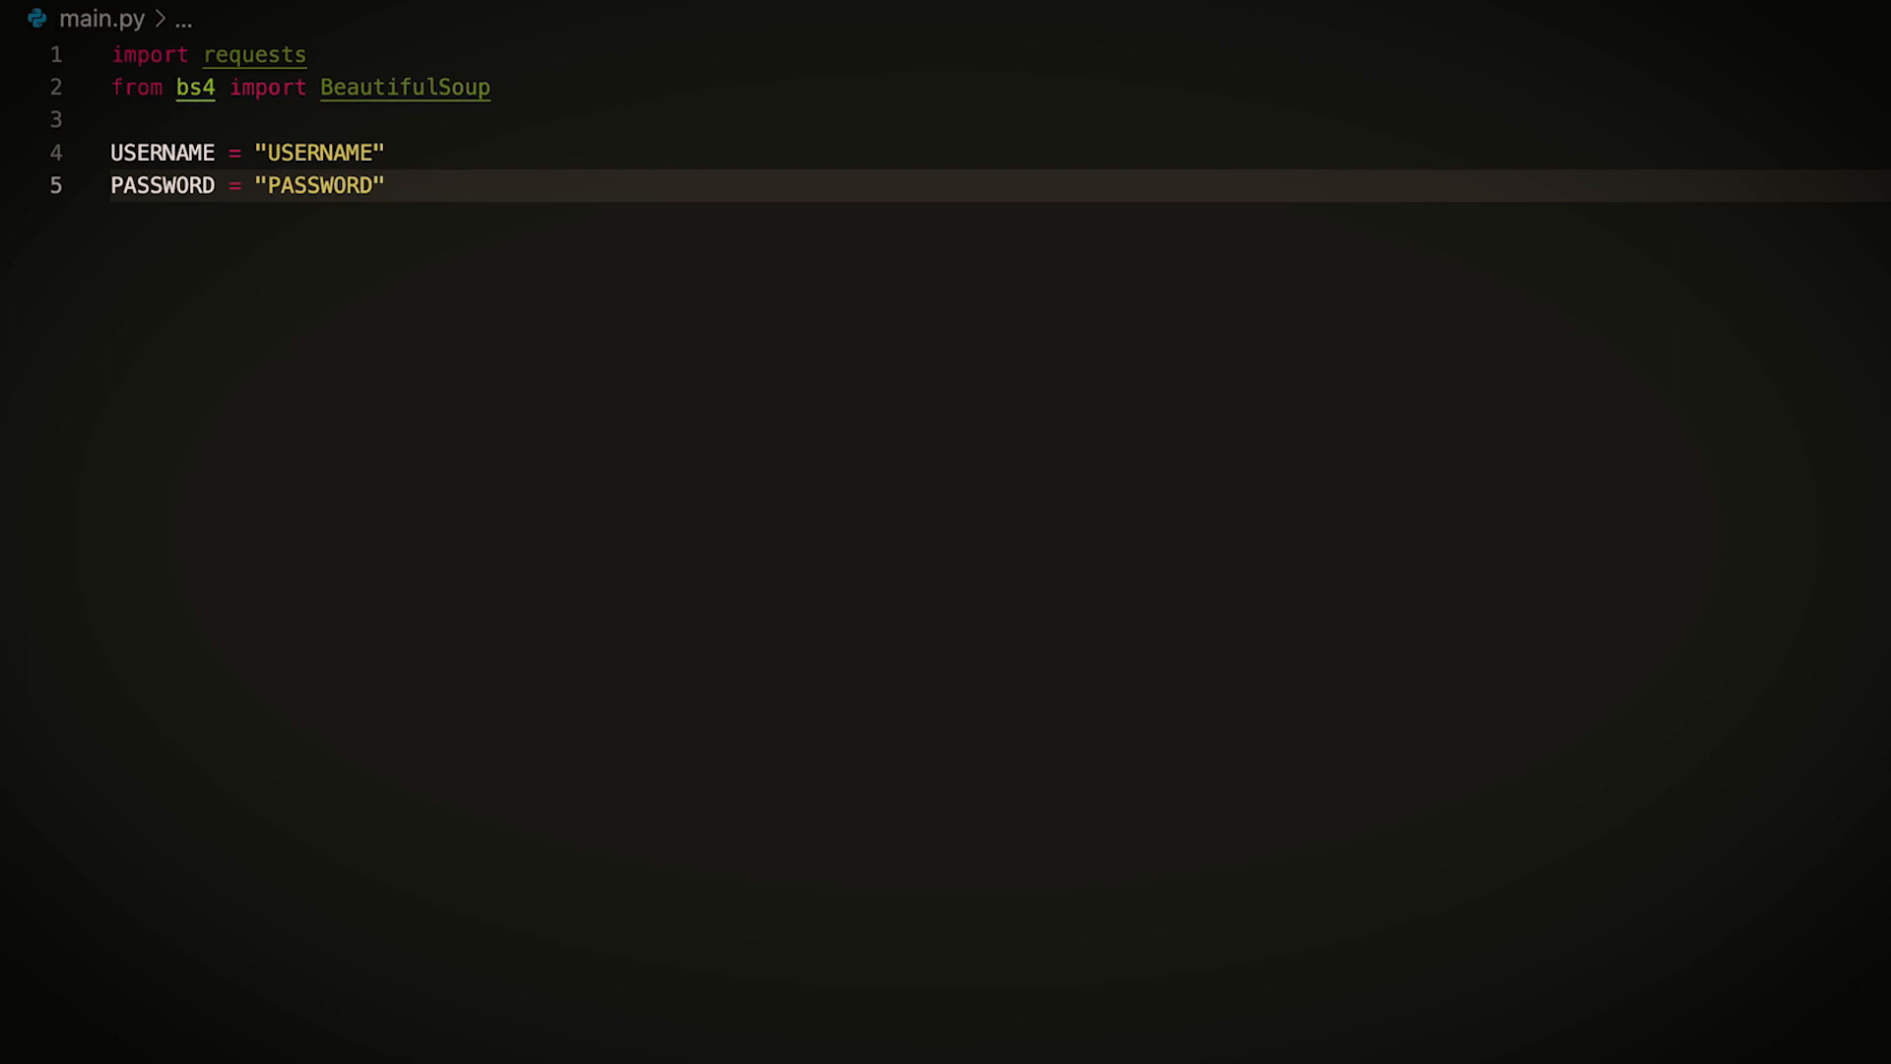
type("payload = {}")
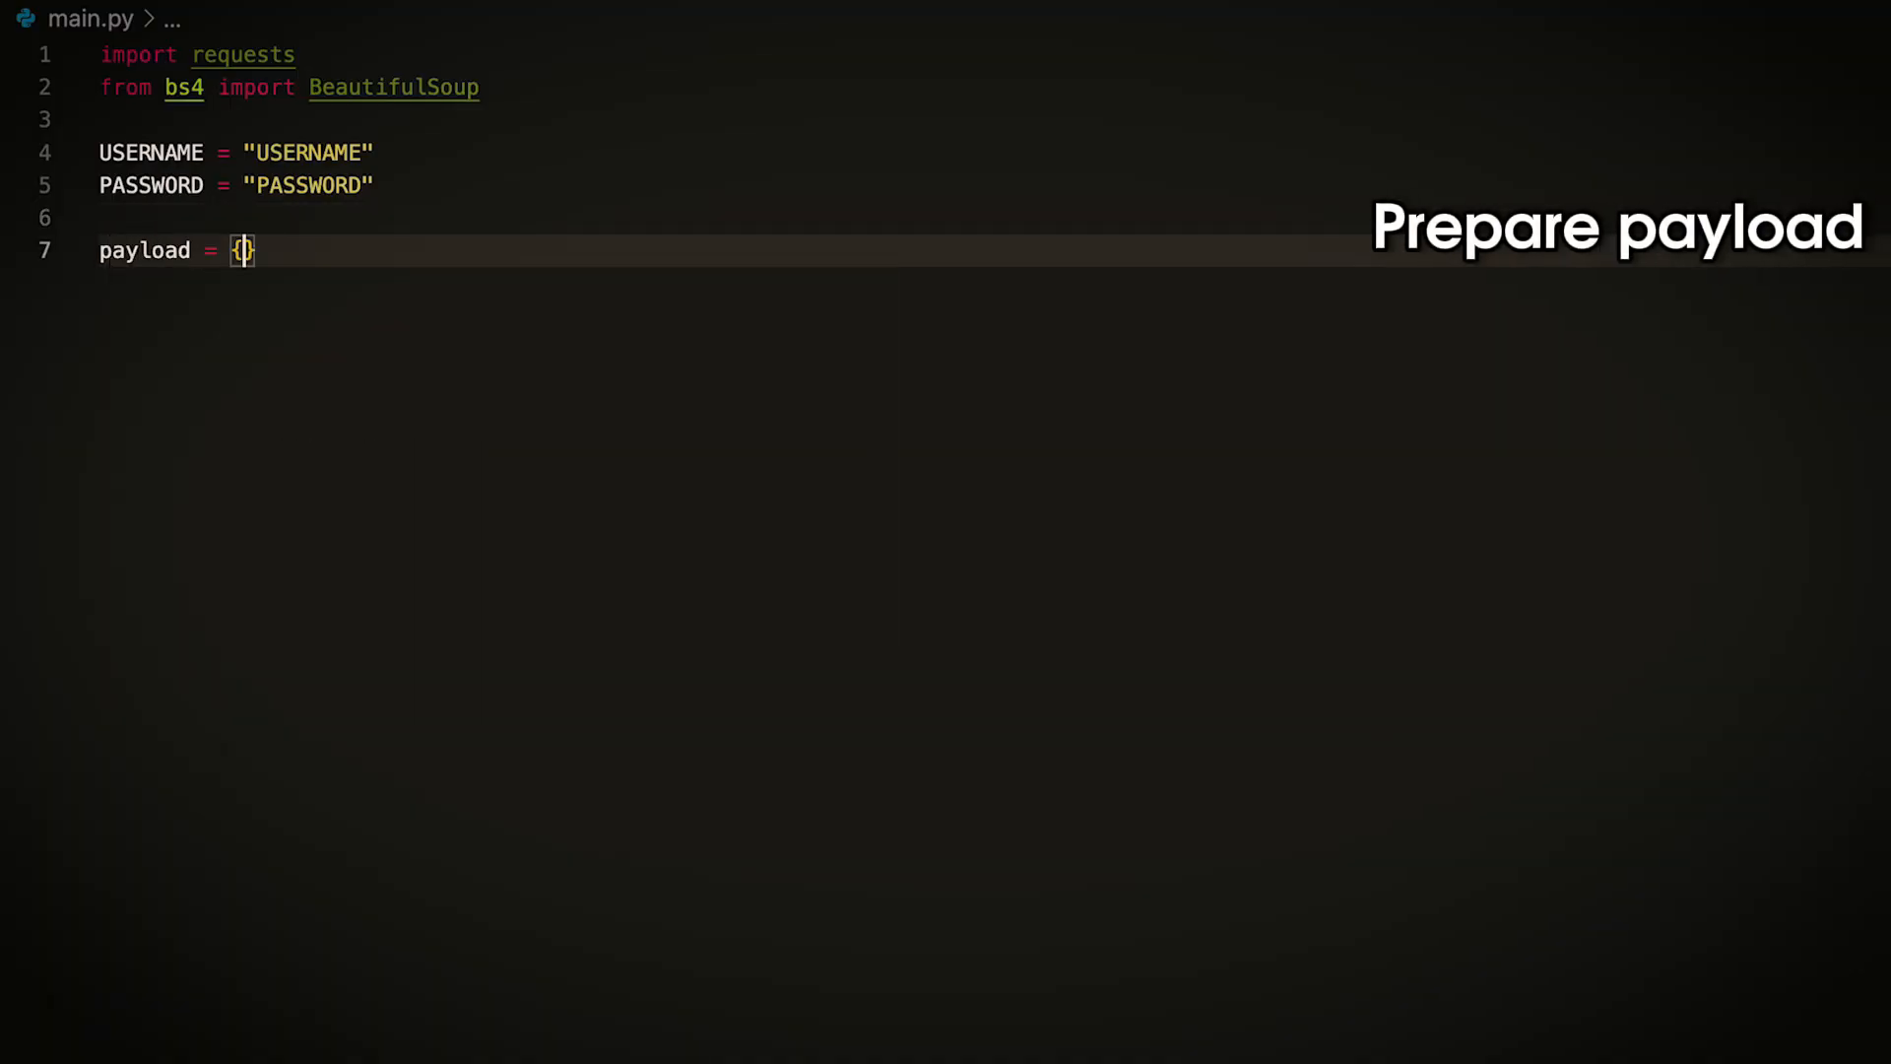
Step: Add "source": "universal_ecommerce" to the payload dictionary
type("\"source\"")
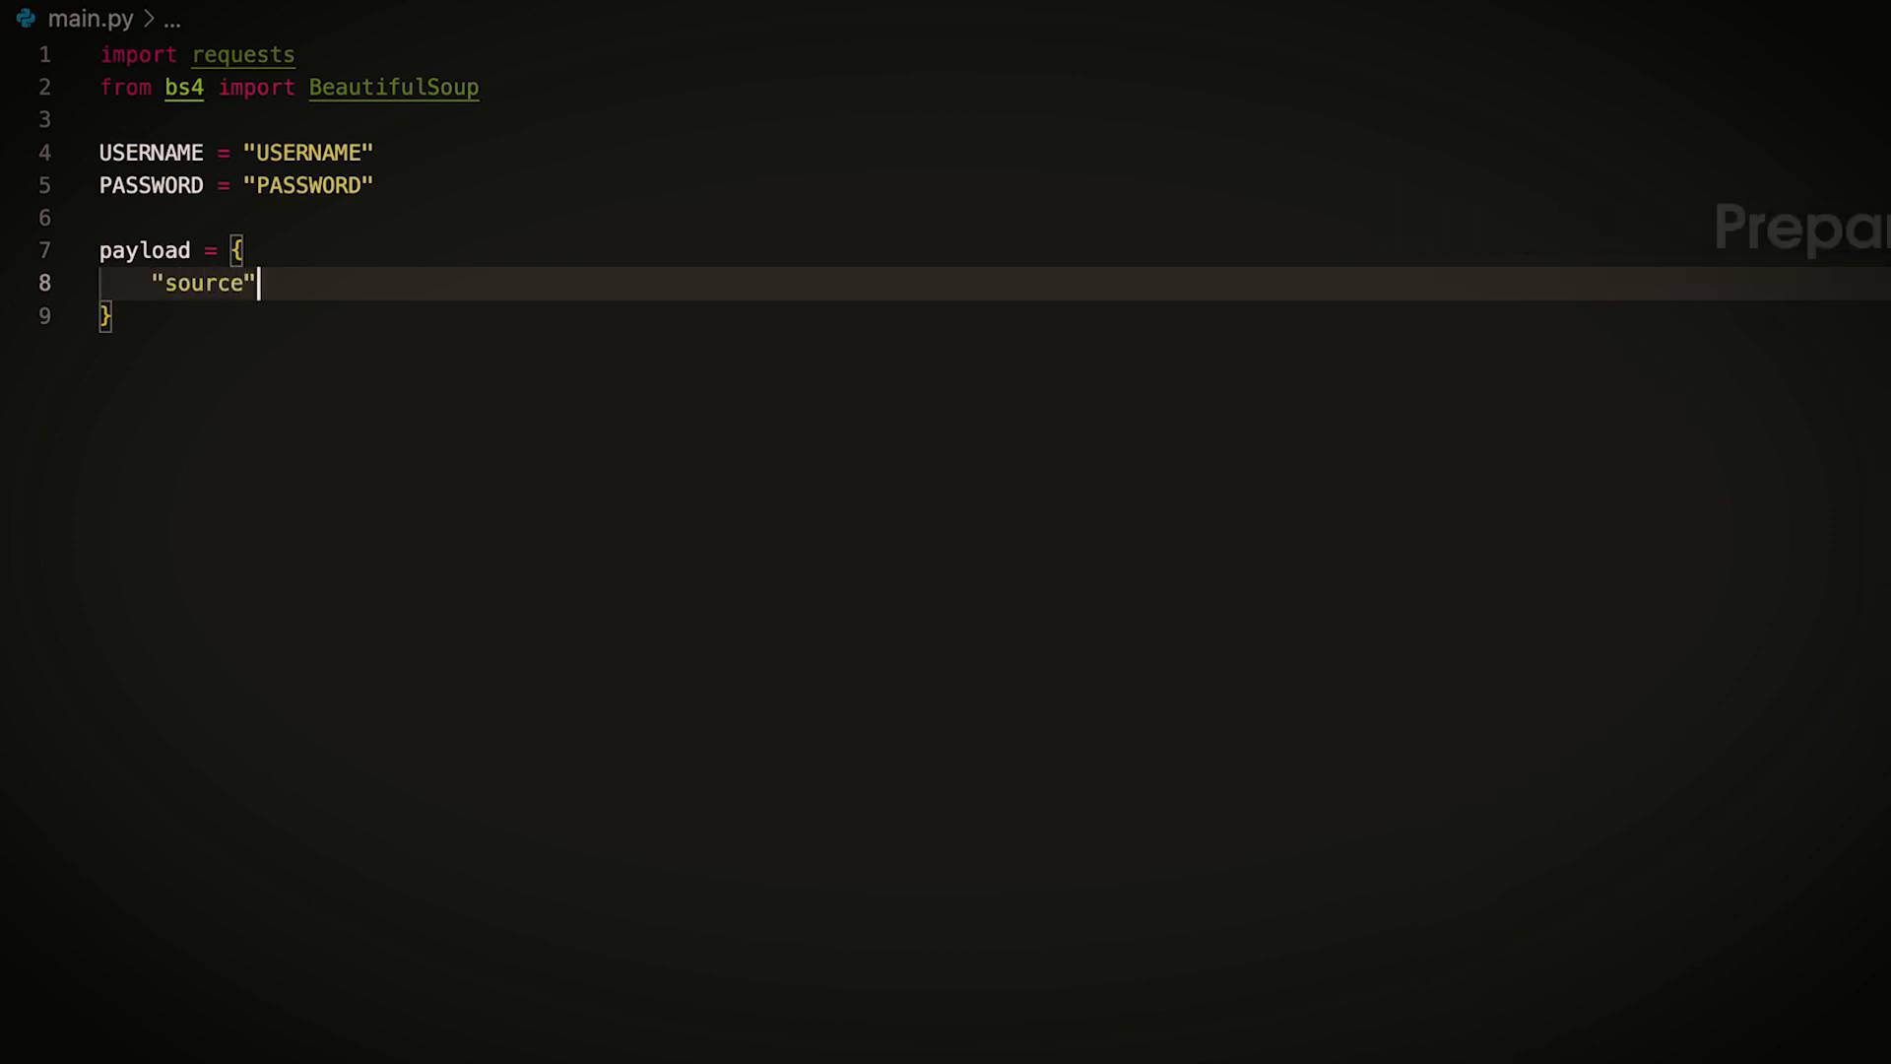
type(": \"univers")
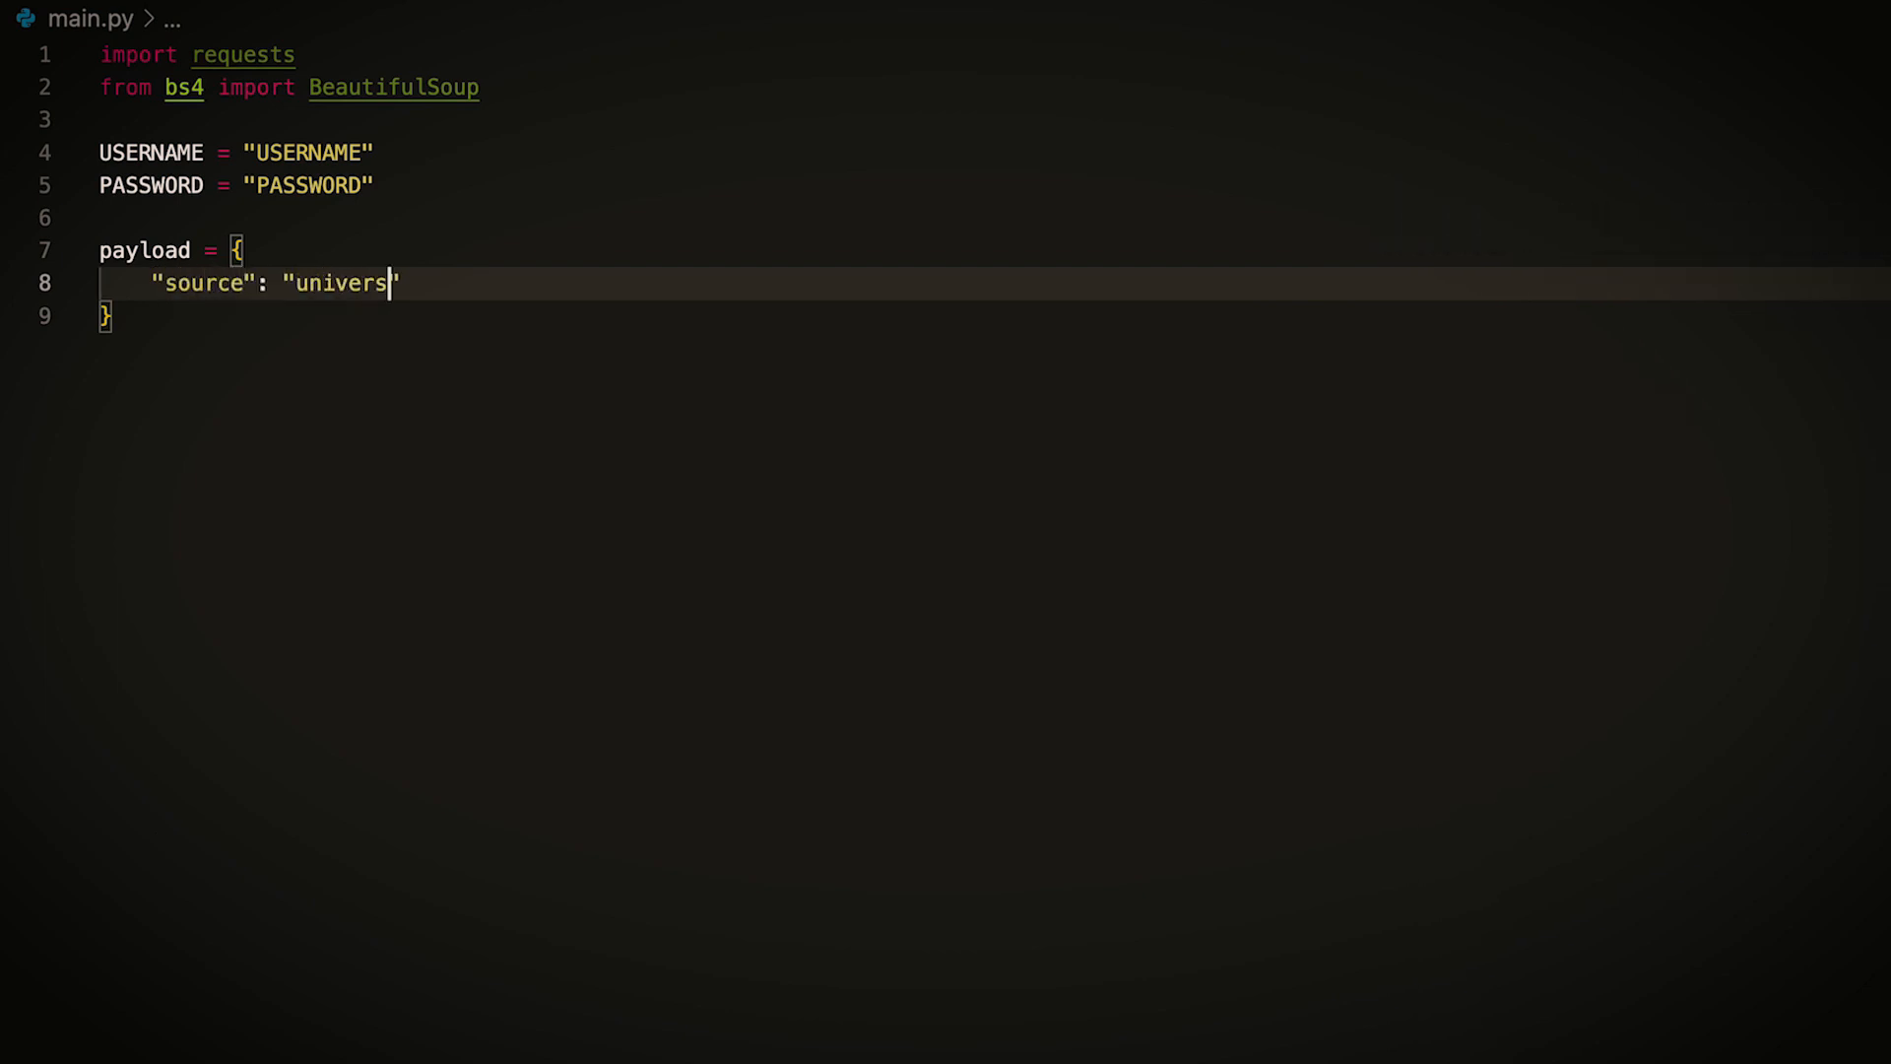
type("al_ecommerce\",")
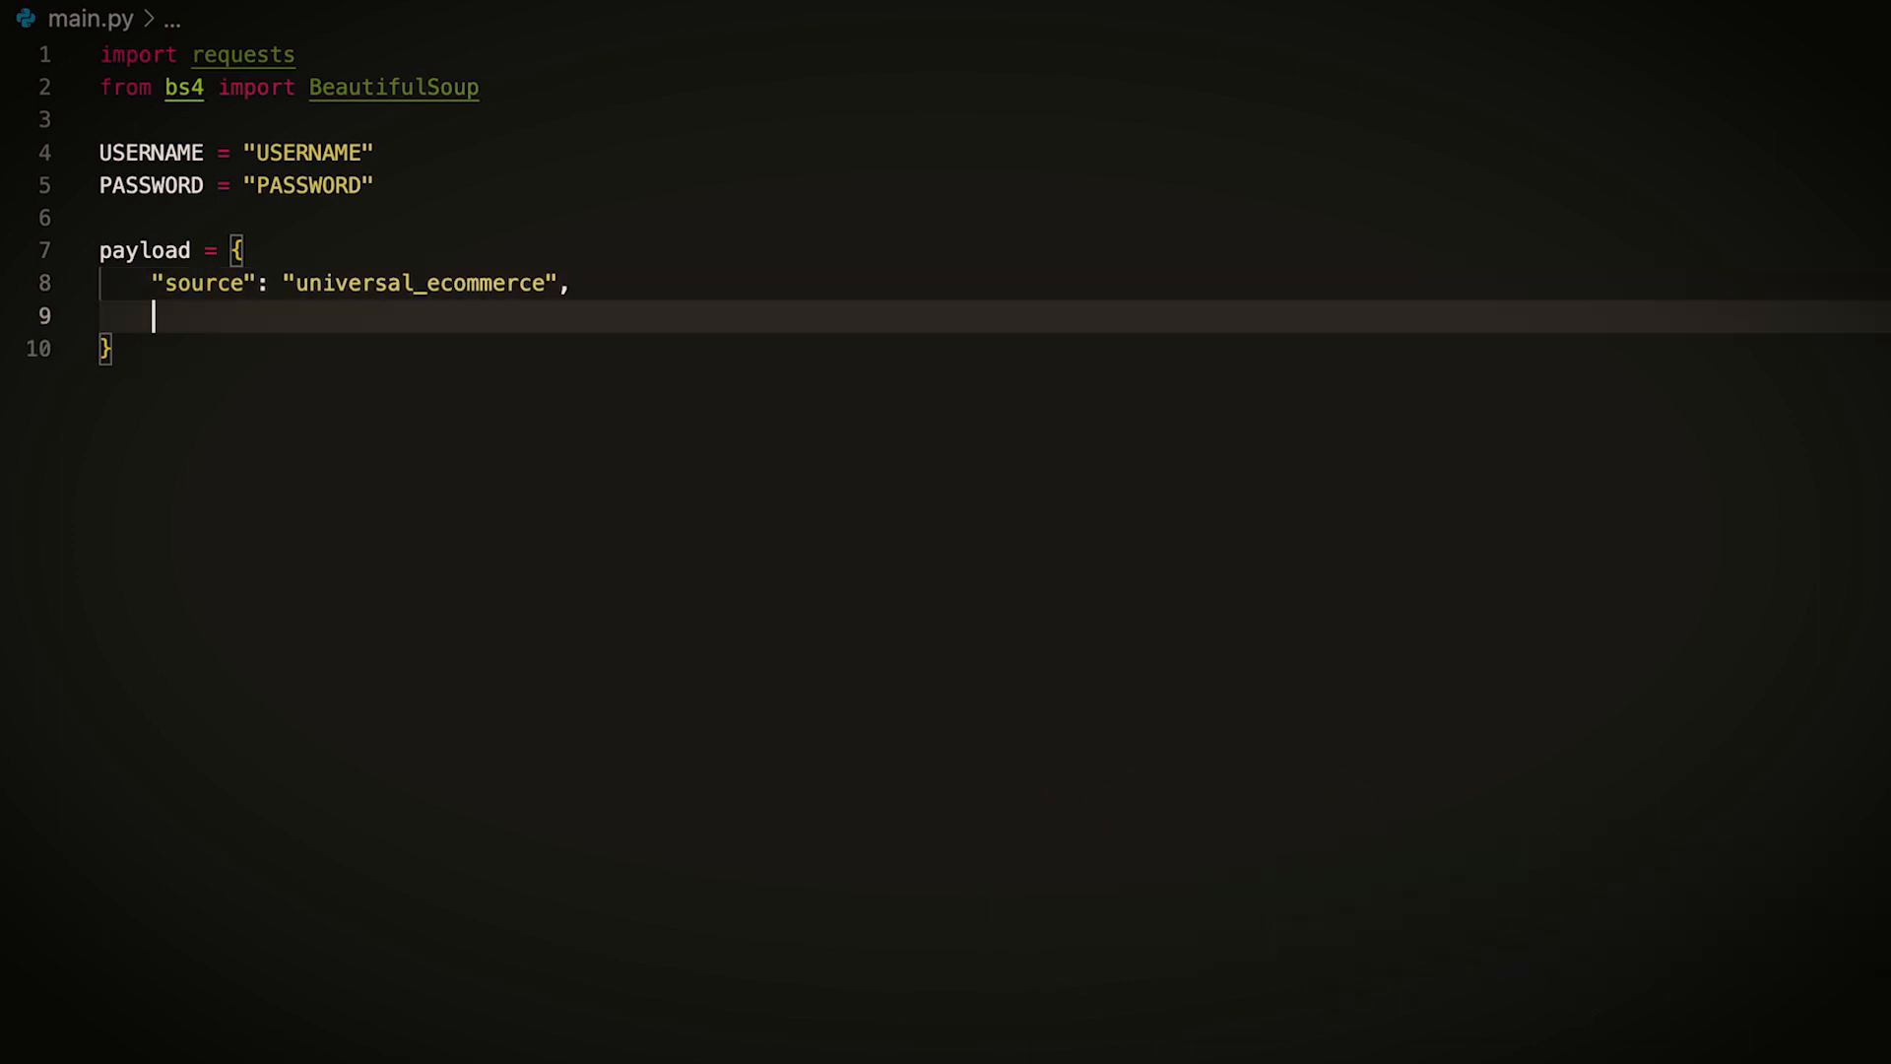
type("\"url\": \"https")
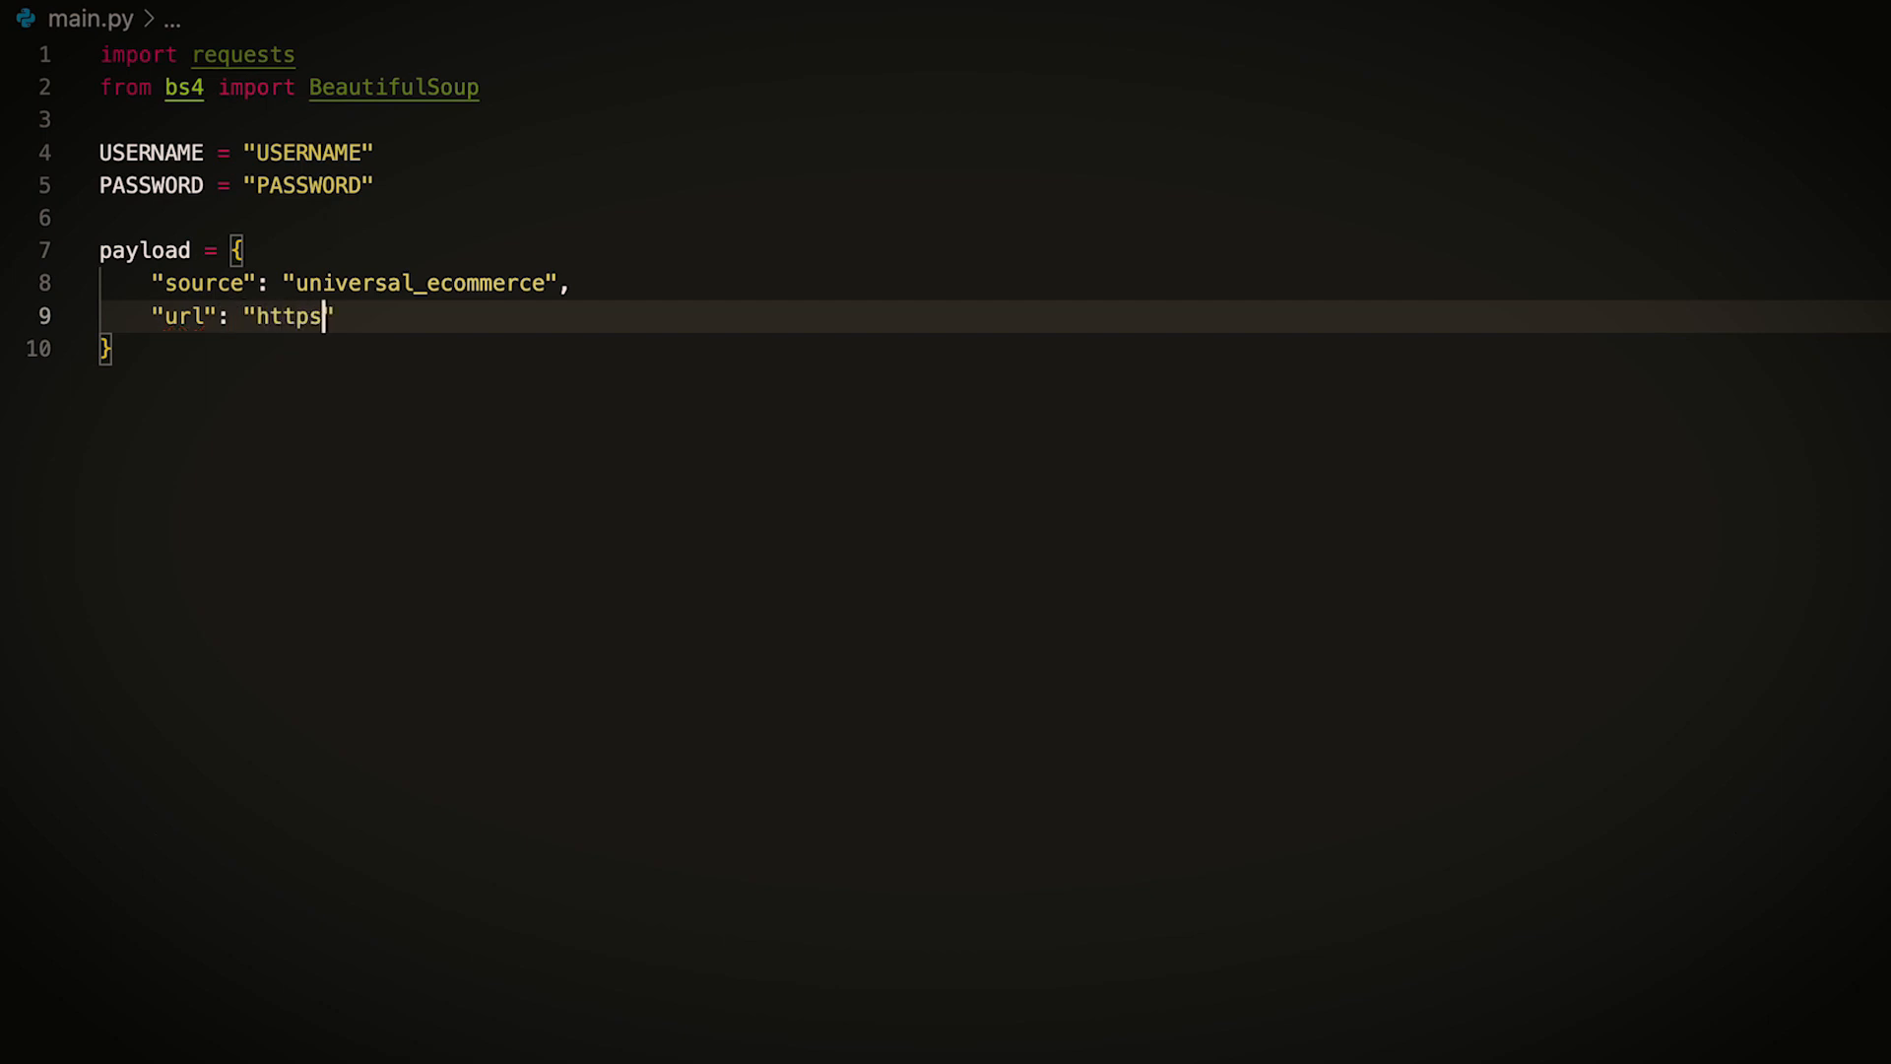
type("://sandbox.oxyla")
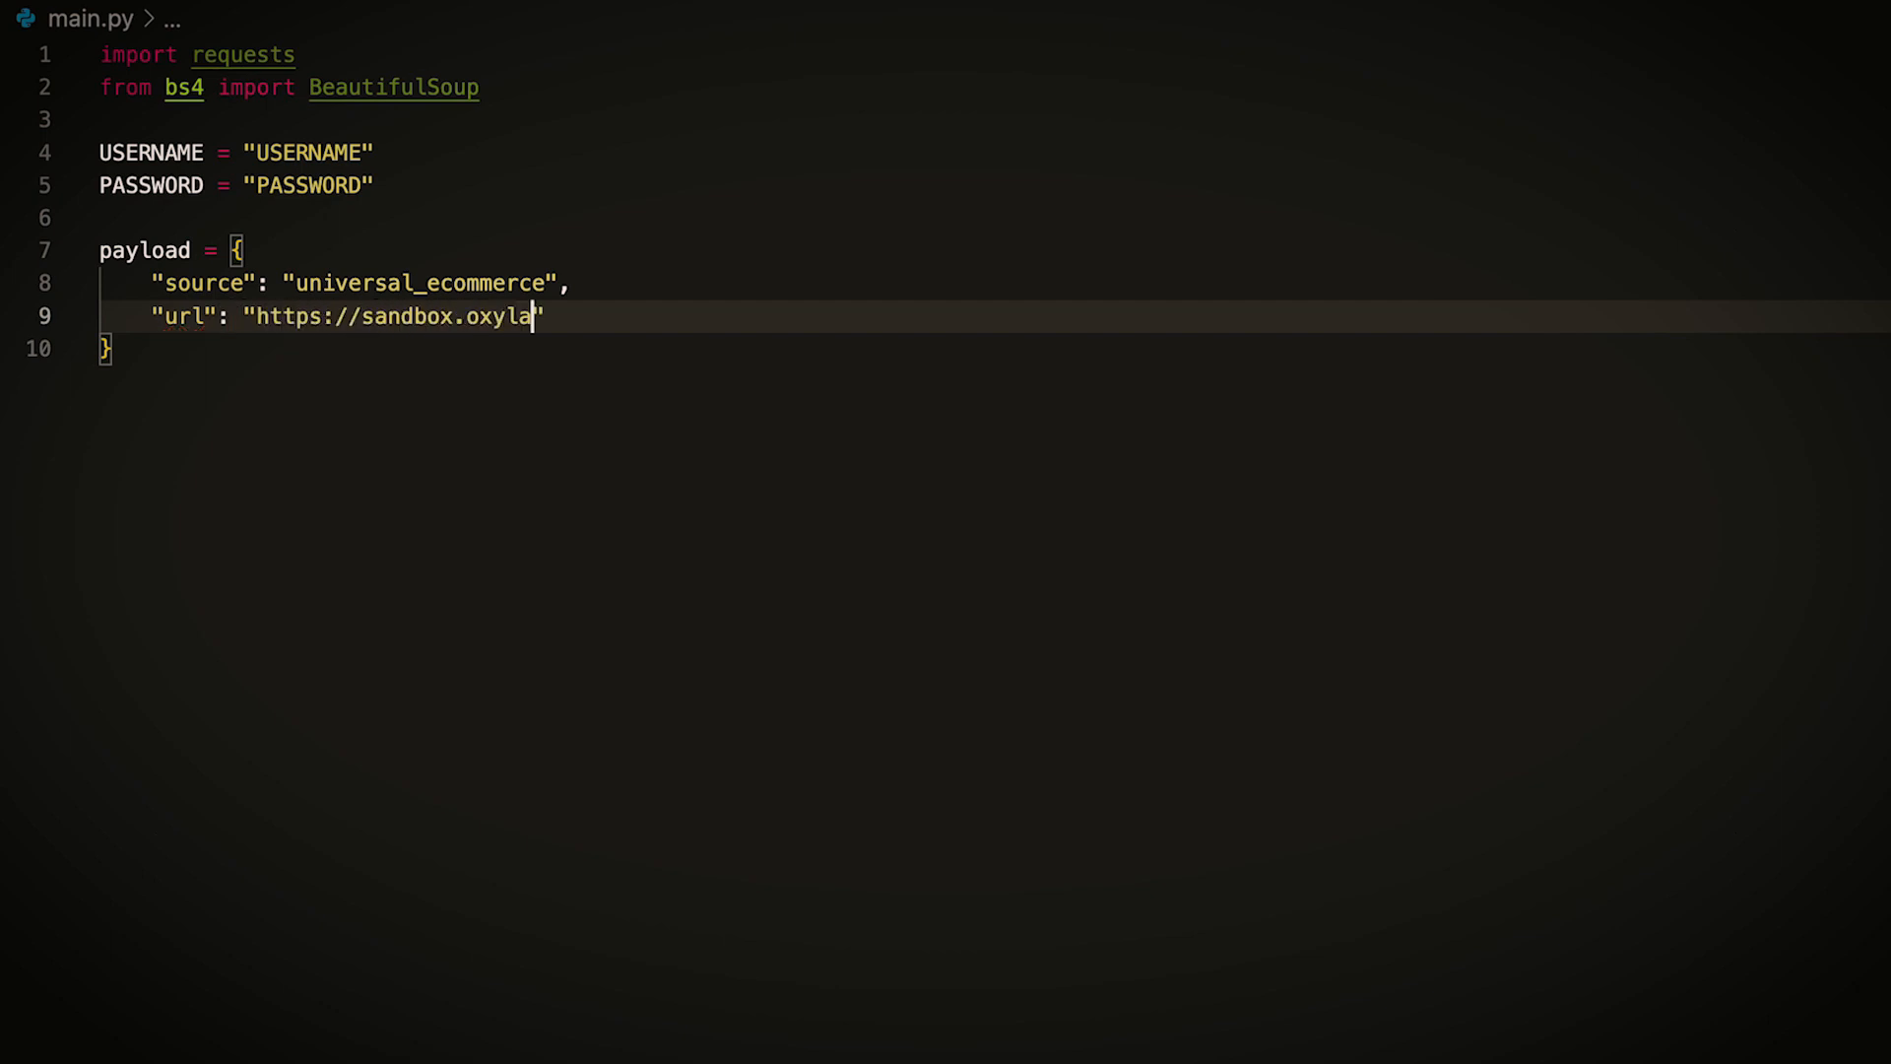
type("bs.io/products")
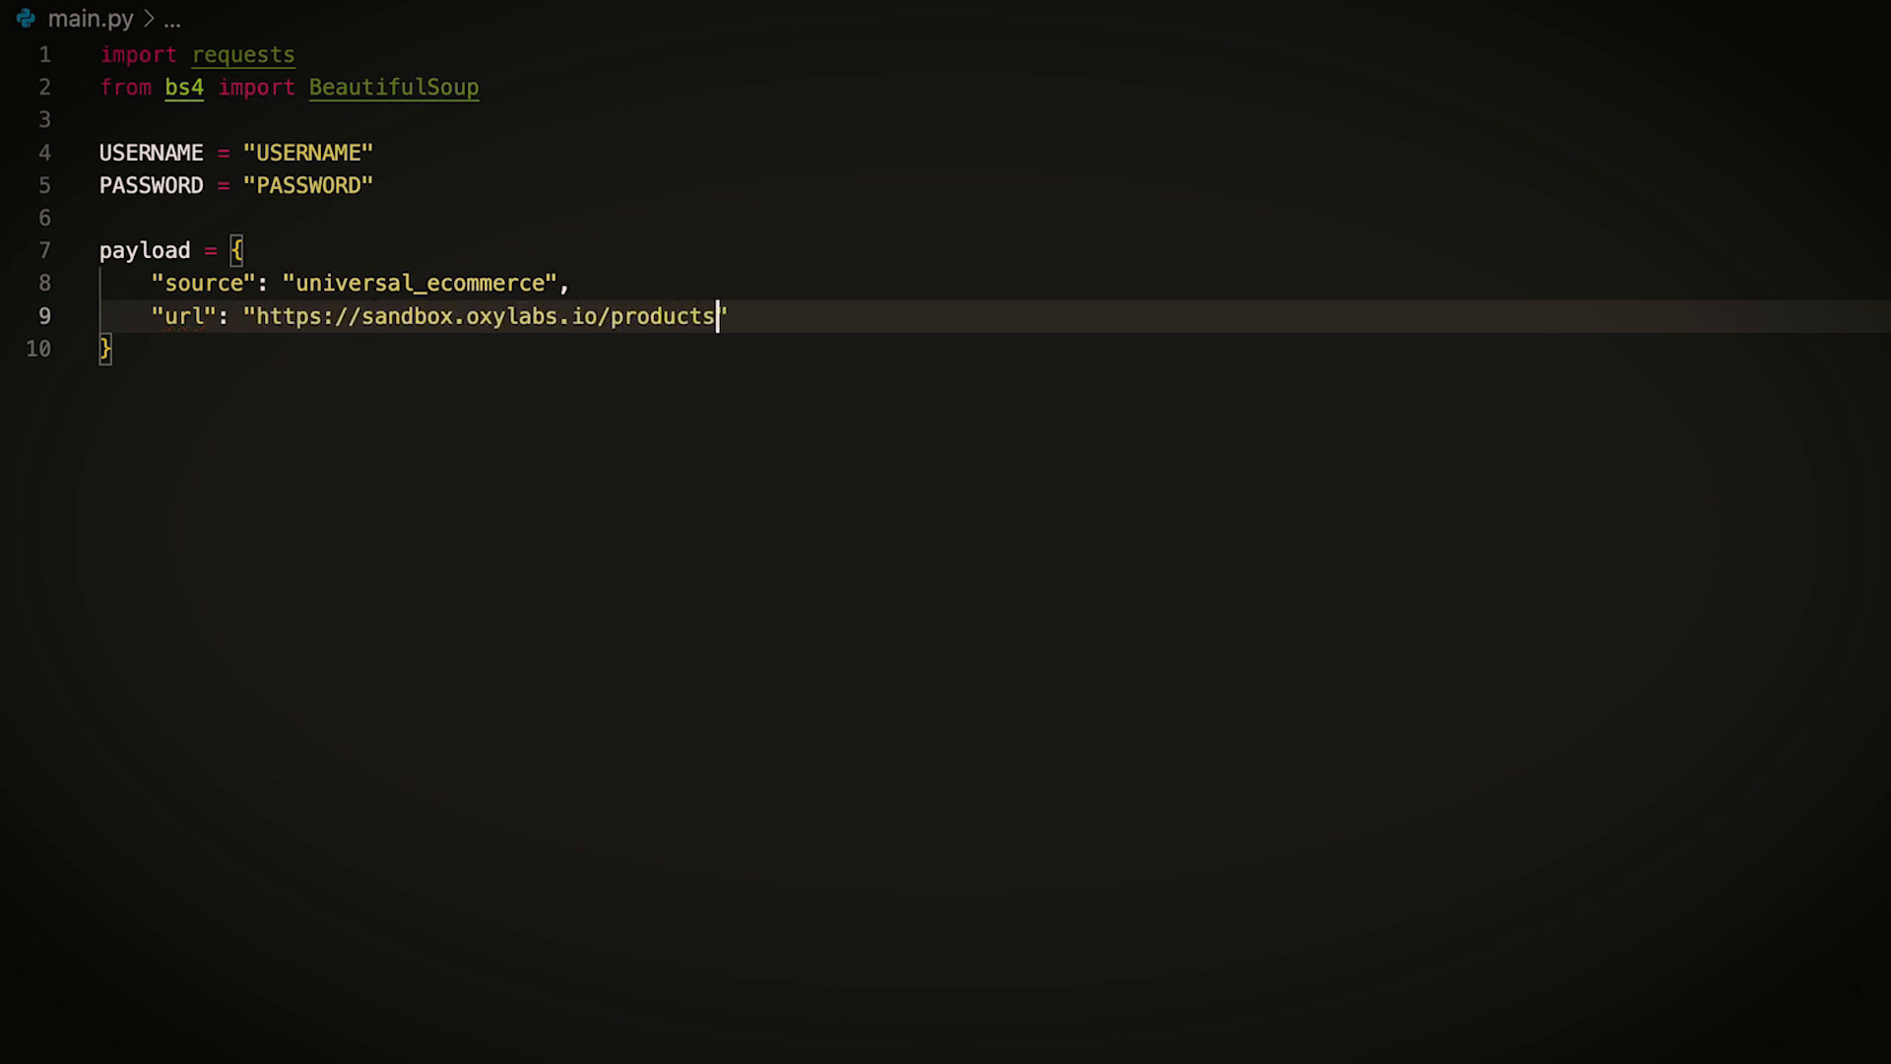
type("/1,")
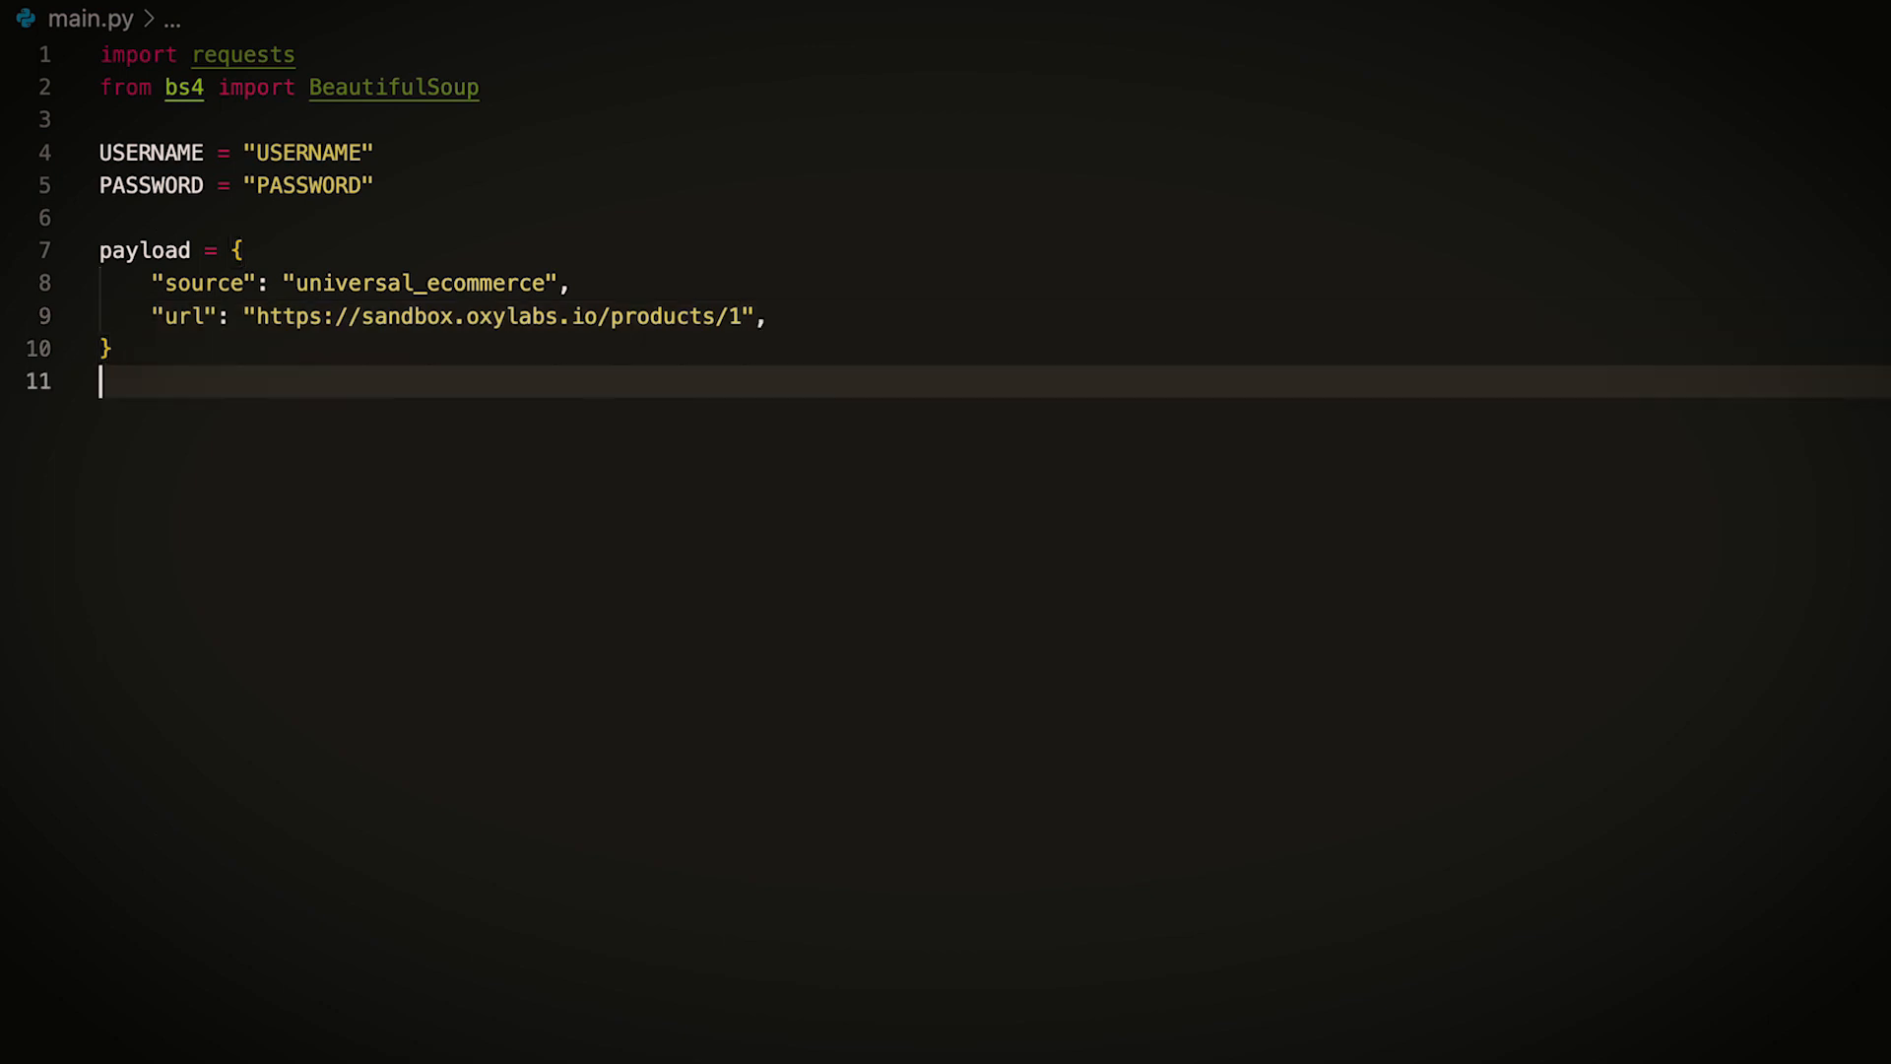
type("response = requests.post(")
type("python3 main")
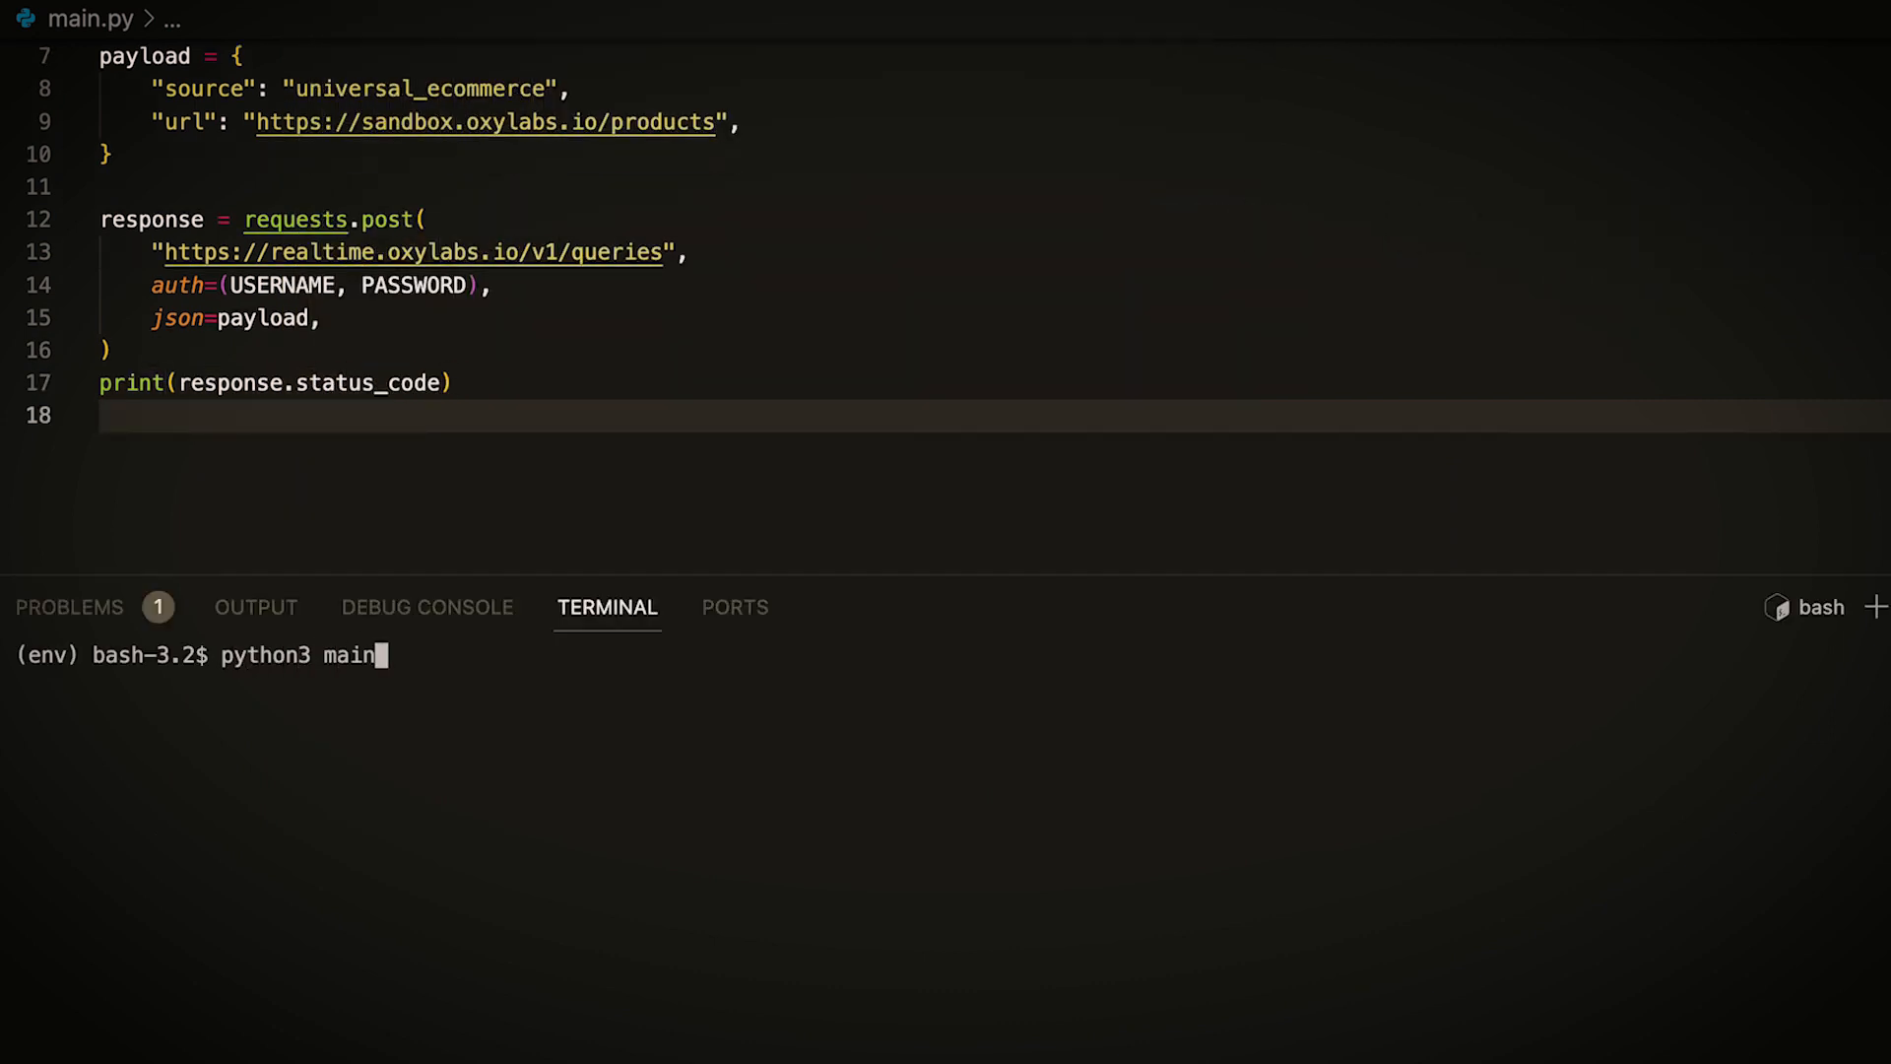
Step: Run python3 main.py getting status 200, then start response.raise_for_status()
type(".py")
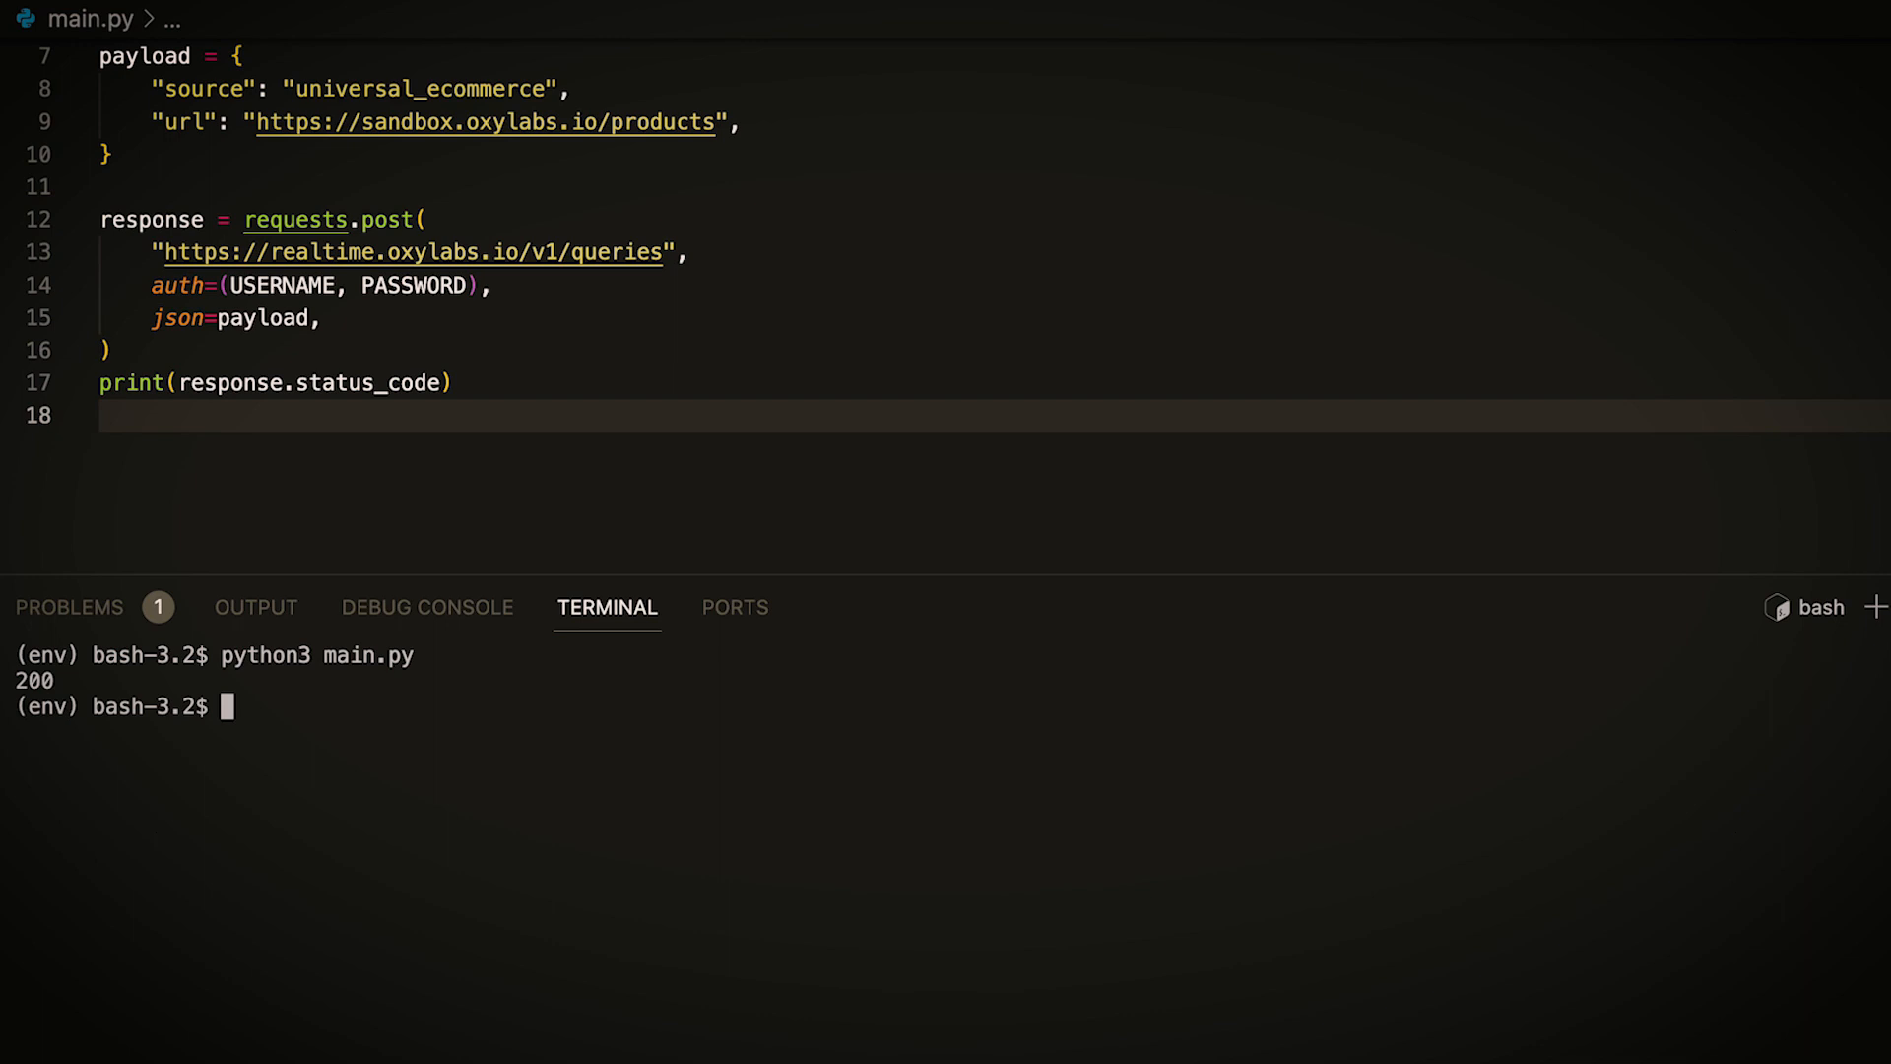
type("response.raise_for_")
type("soup")
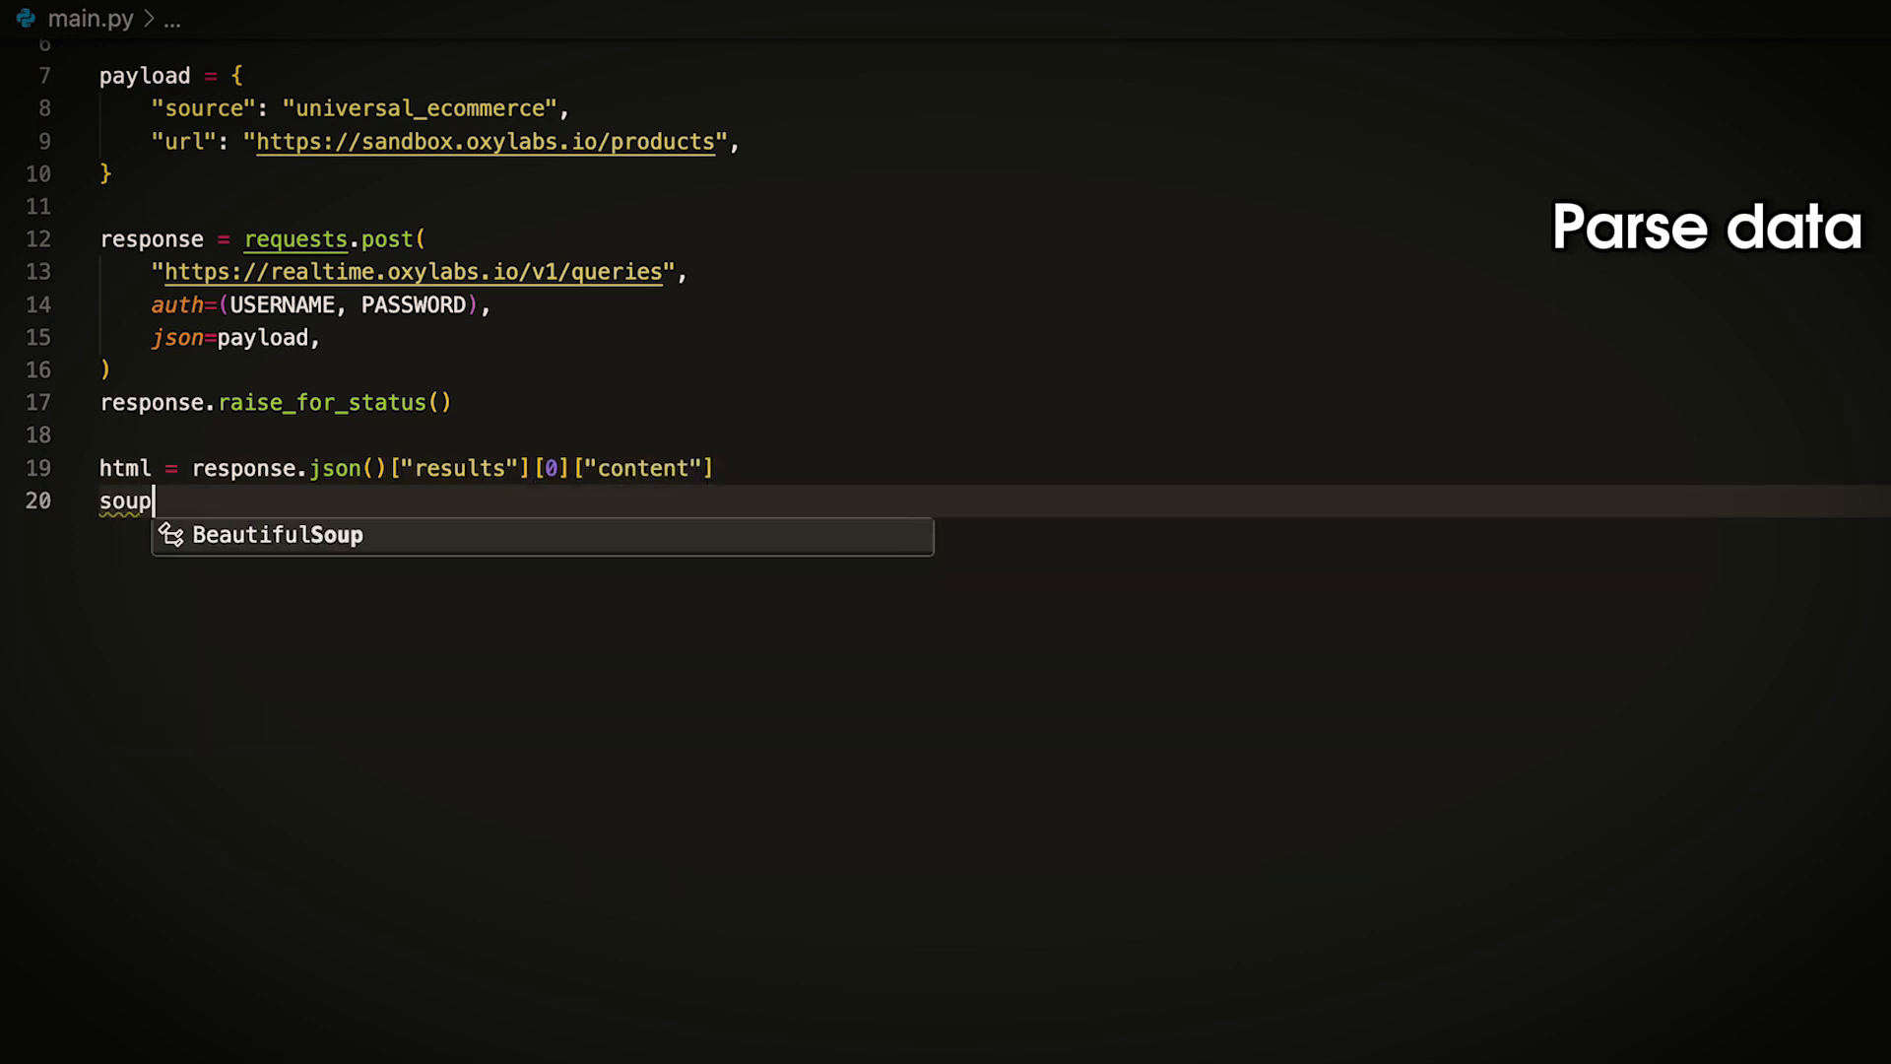
Step: Parse html with BeautifulSoup(html, "html.parser") into soup and begin title = soup.find(
type("= BeautifulSoup(html, \"html.parser\")")
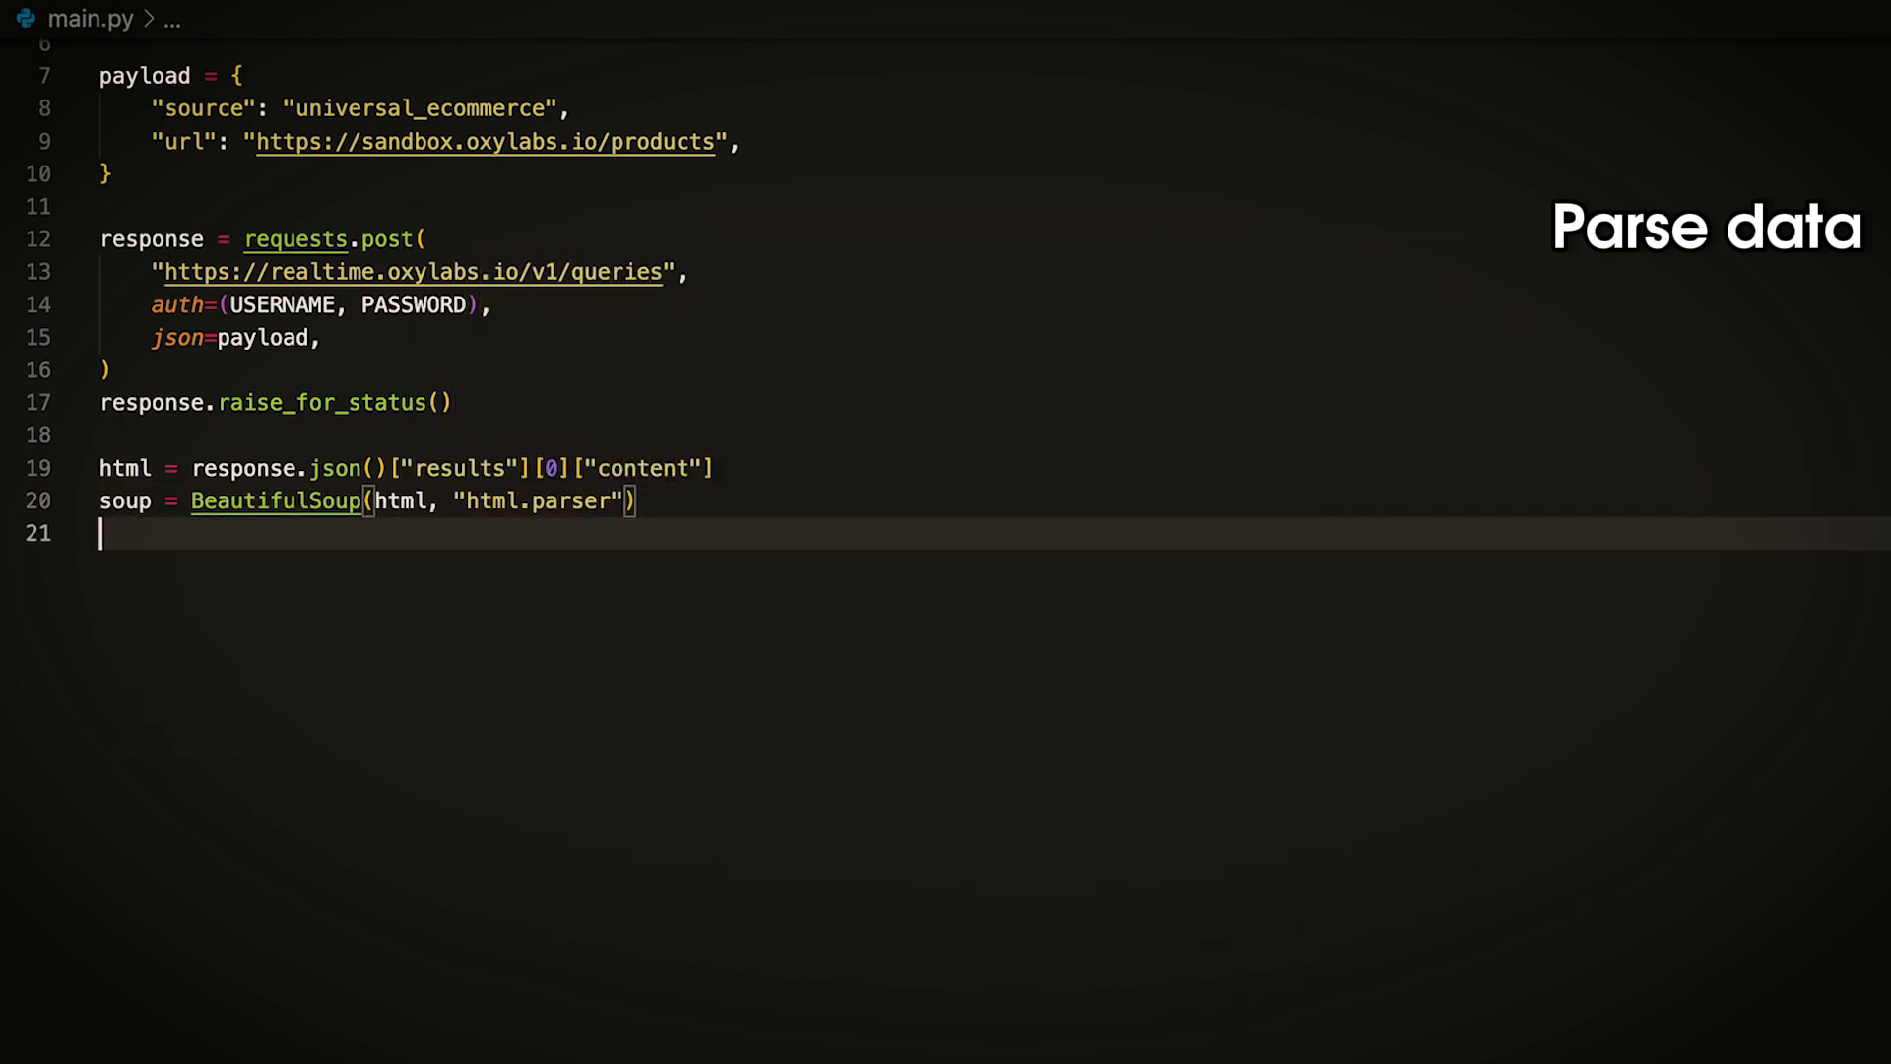
type("title = soup.find(")
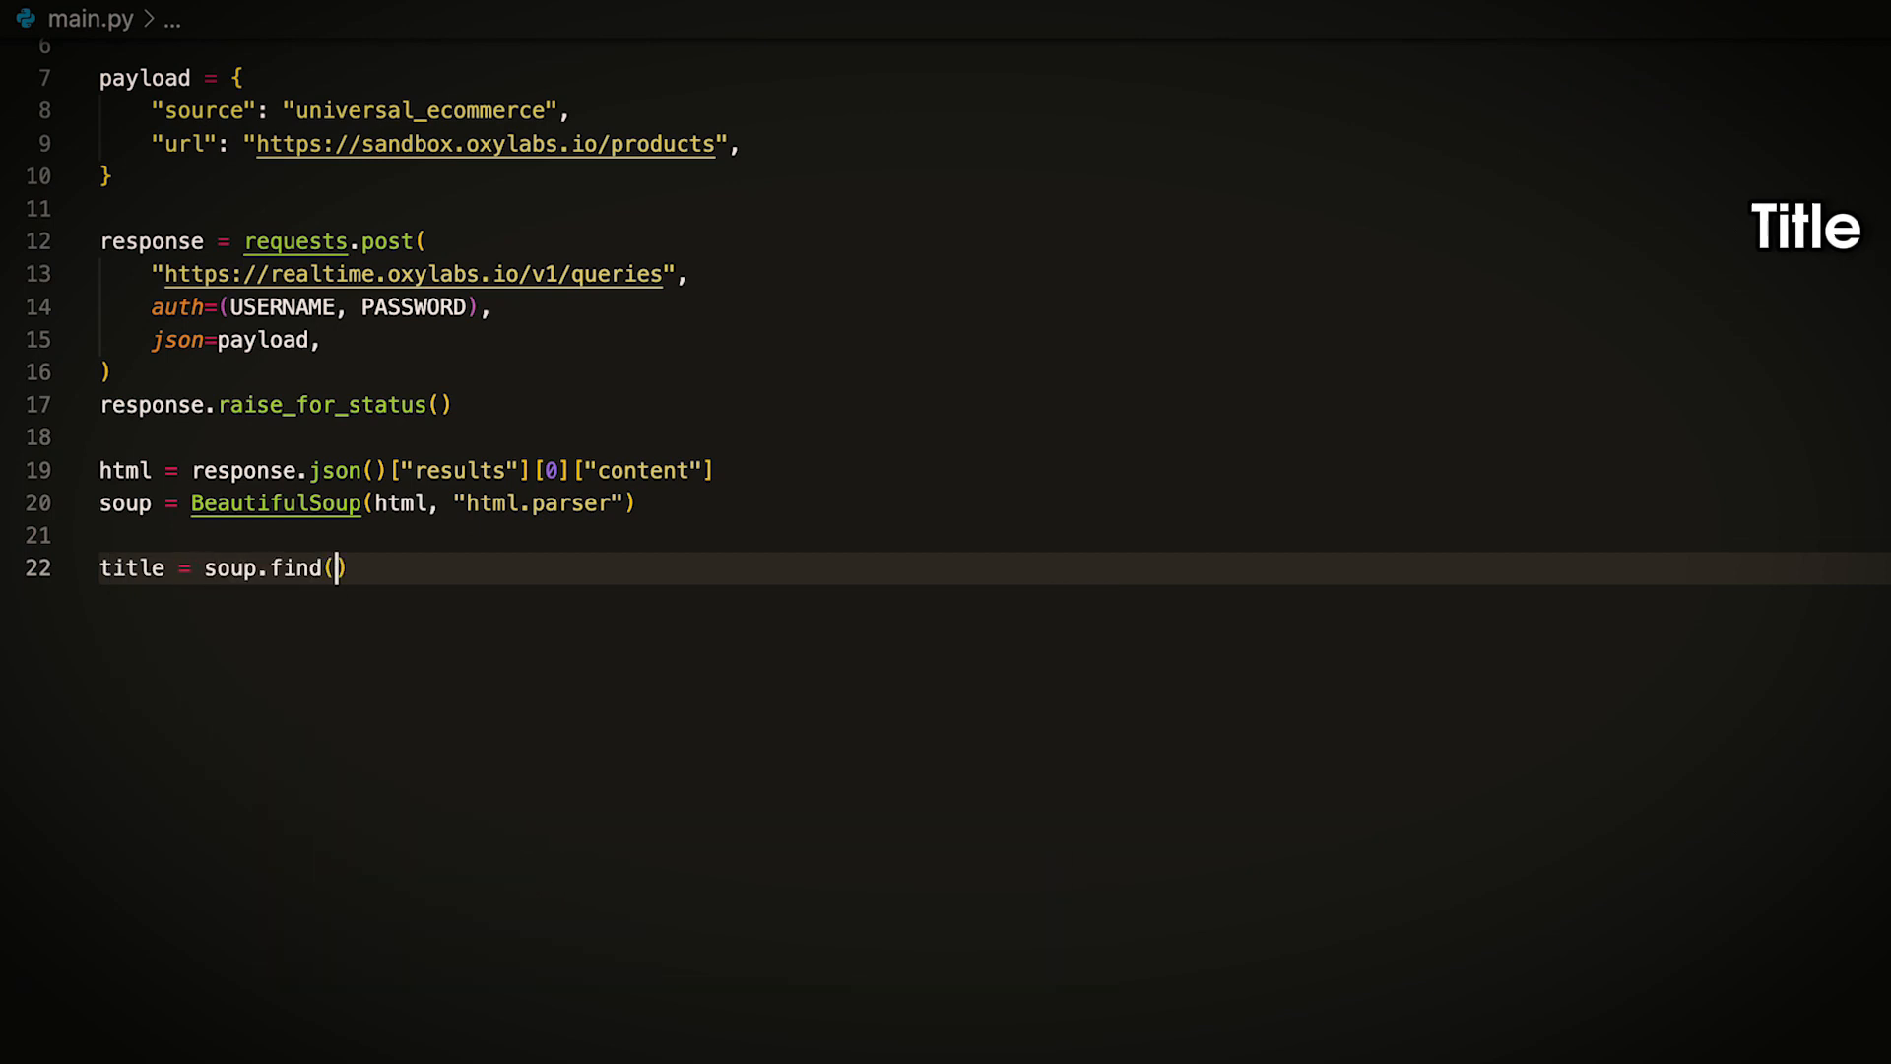
Step: Find the h4 title, price-wrapper div and availability p, each with .get_text(strip=True)
type("\"h4\", {\"class\": \"title\"")
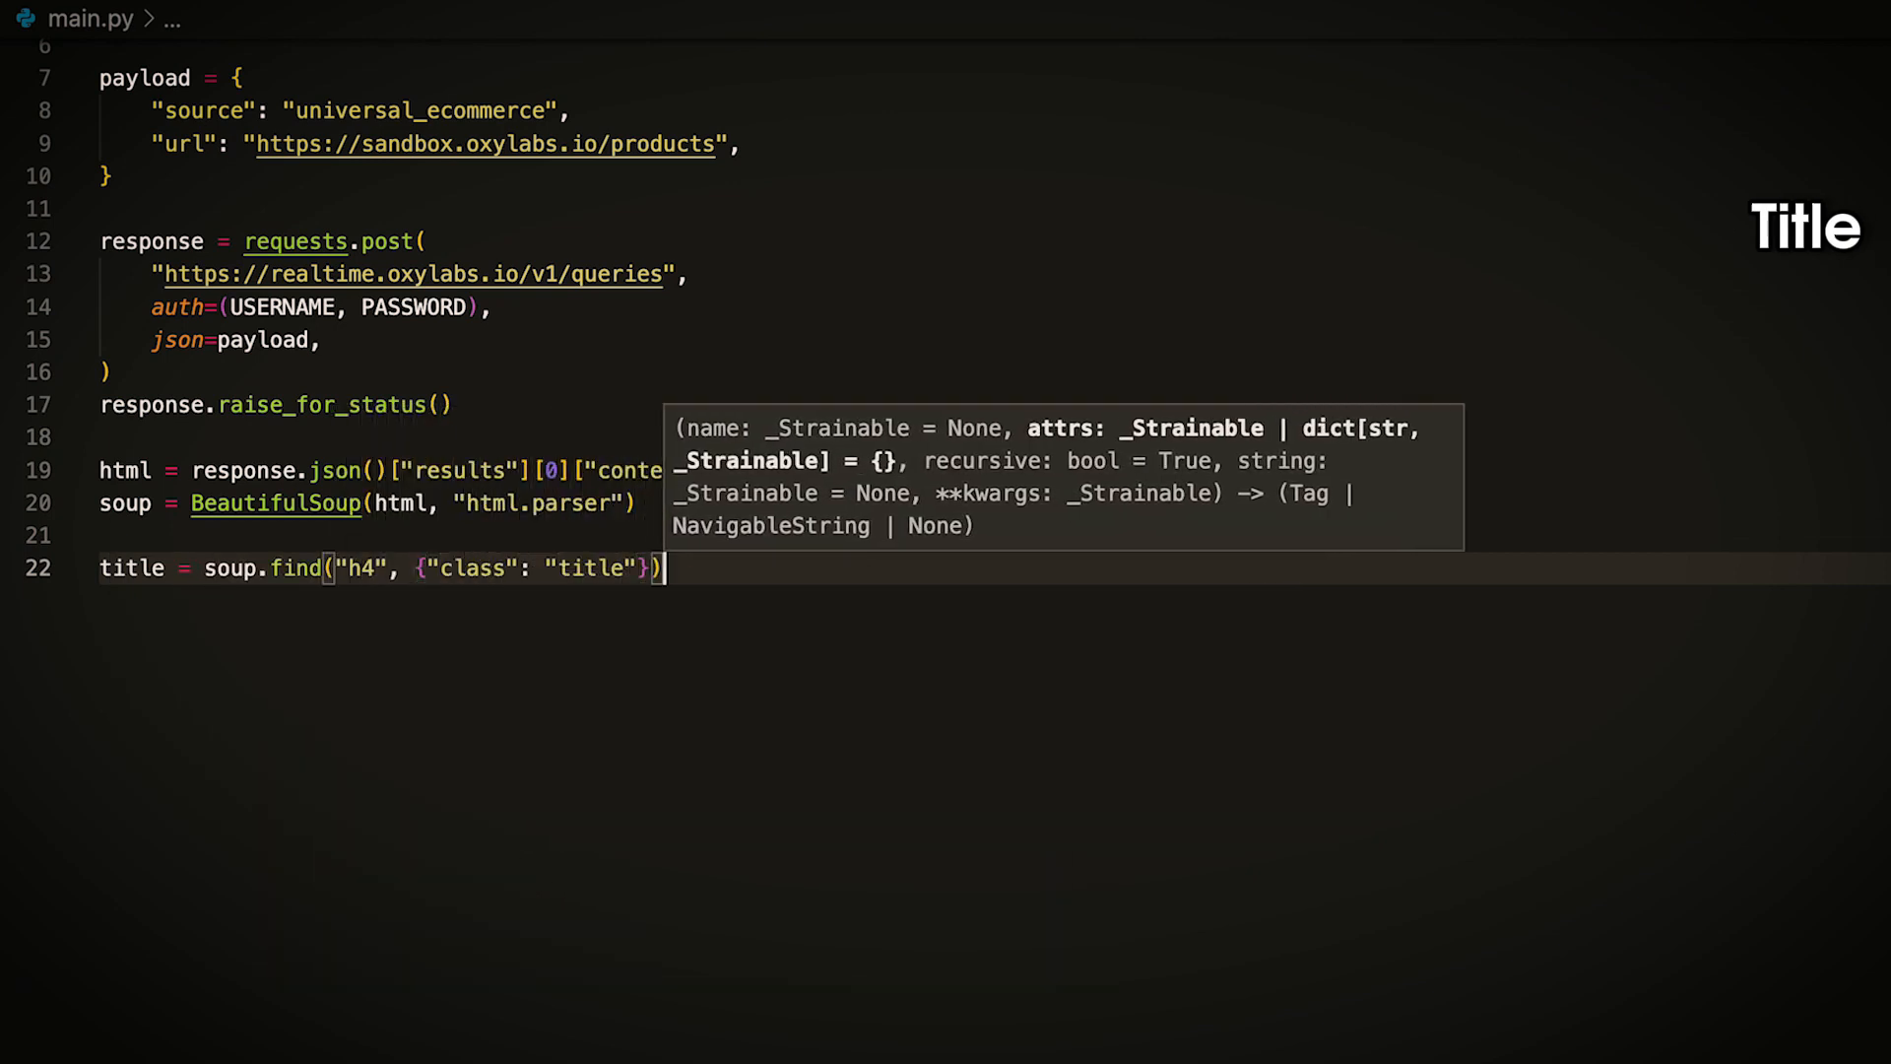
type(".get_text(strip")
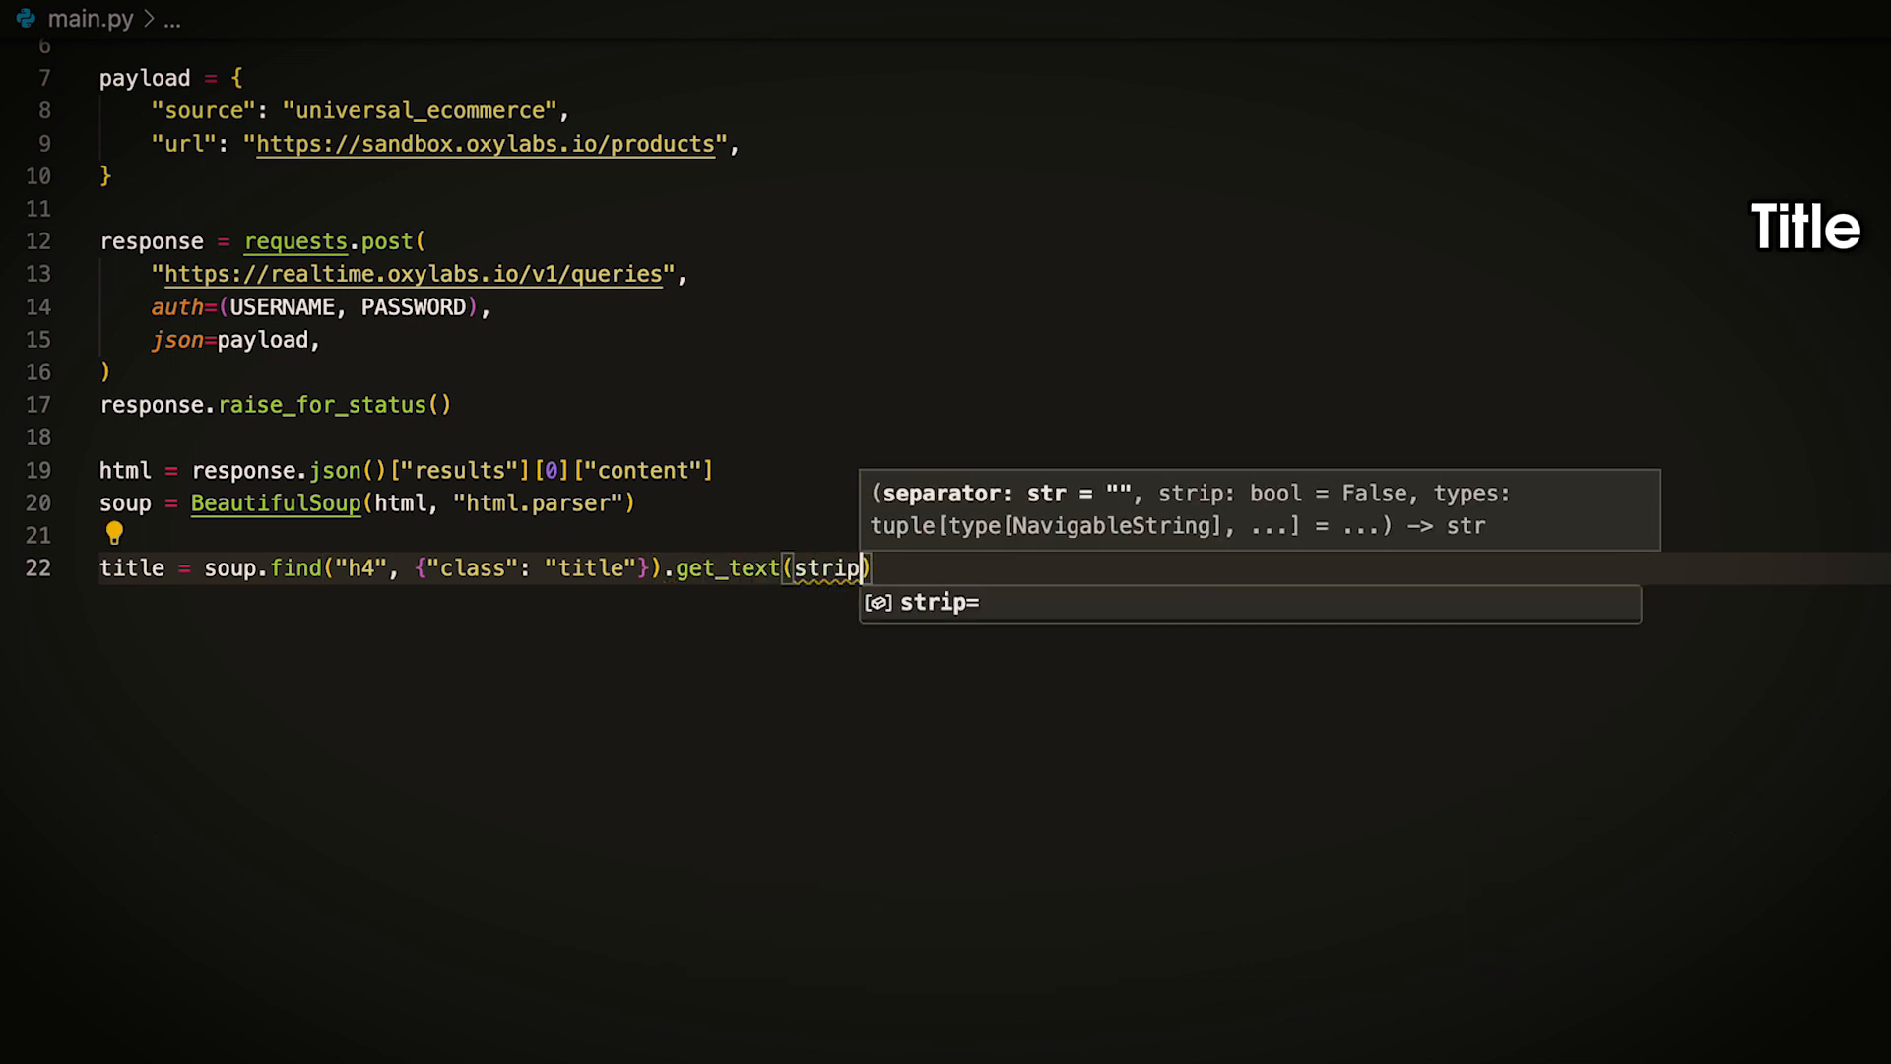
type("=True)")
type("price = soup.find(\"div\", {\"class\": \"price-wrapper")
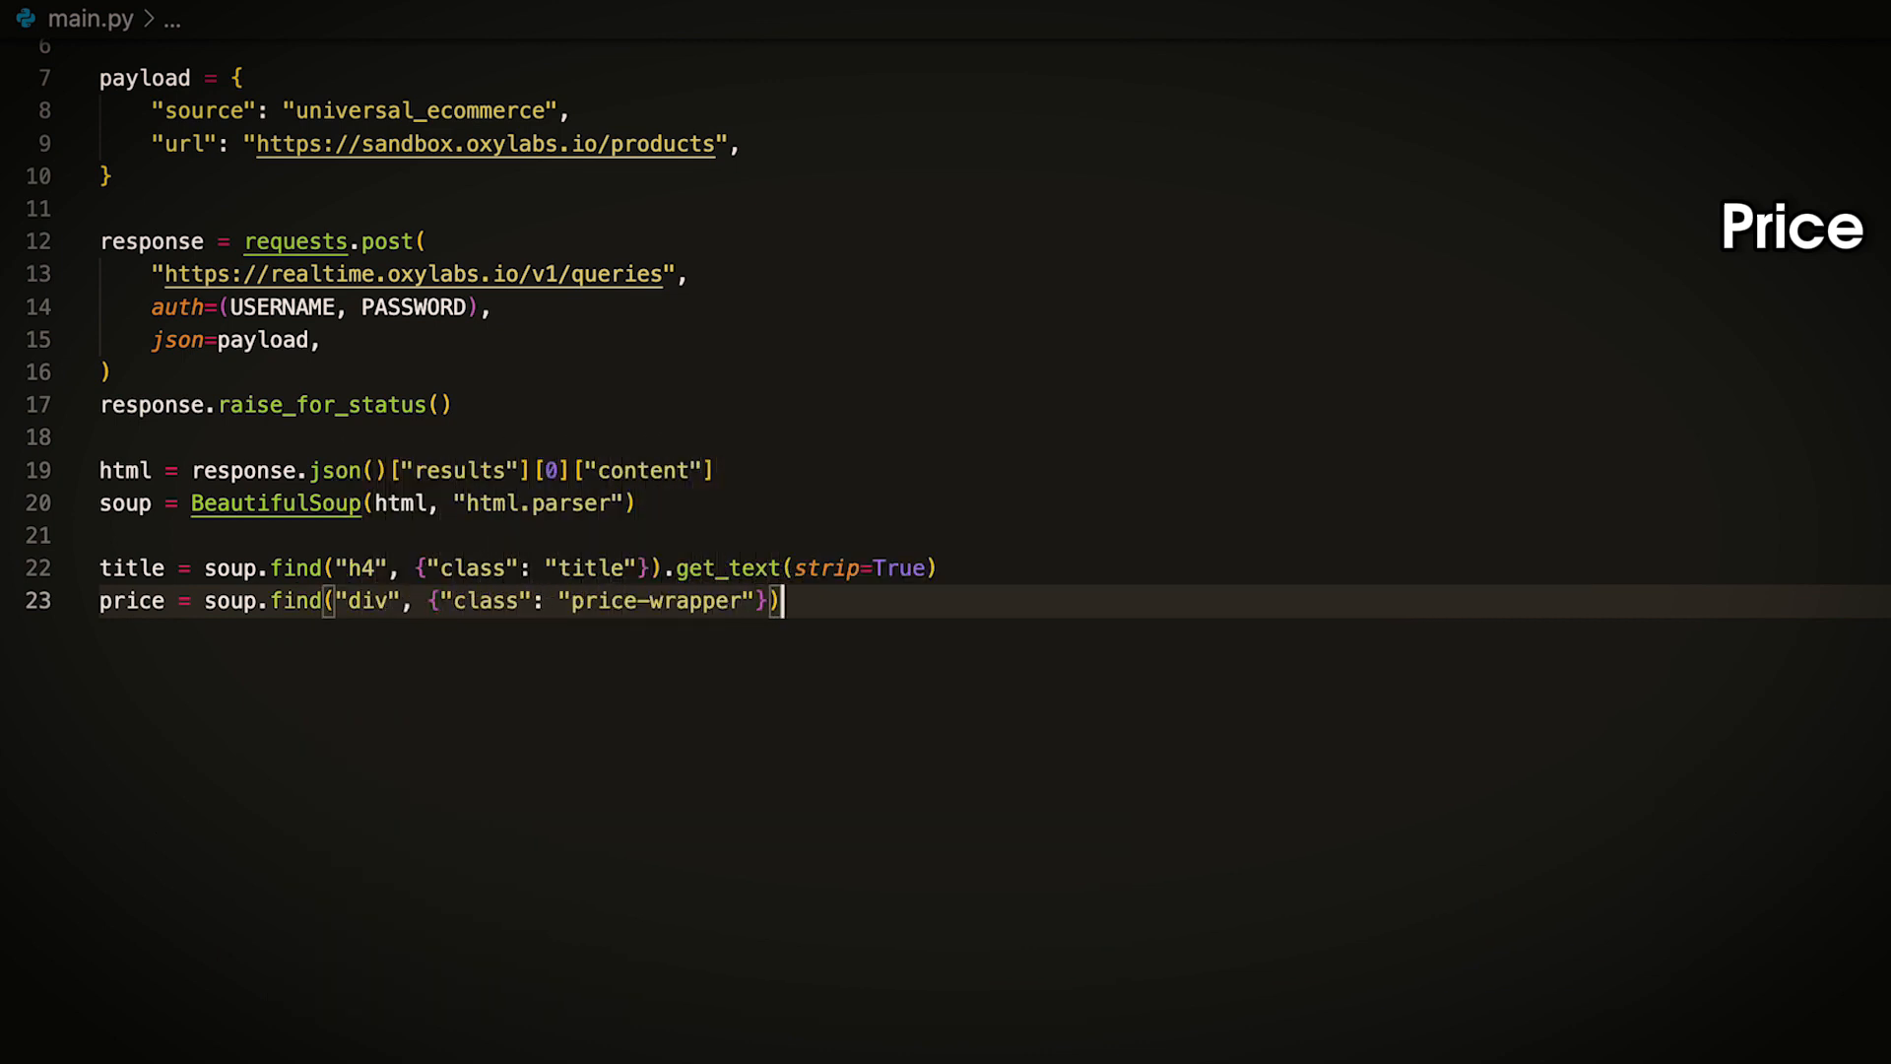
type(".get_text(strip=T")
type("availability = soup.find(\"p\", {\"class\": [\"in-stock\", \"out-of-stock")
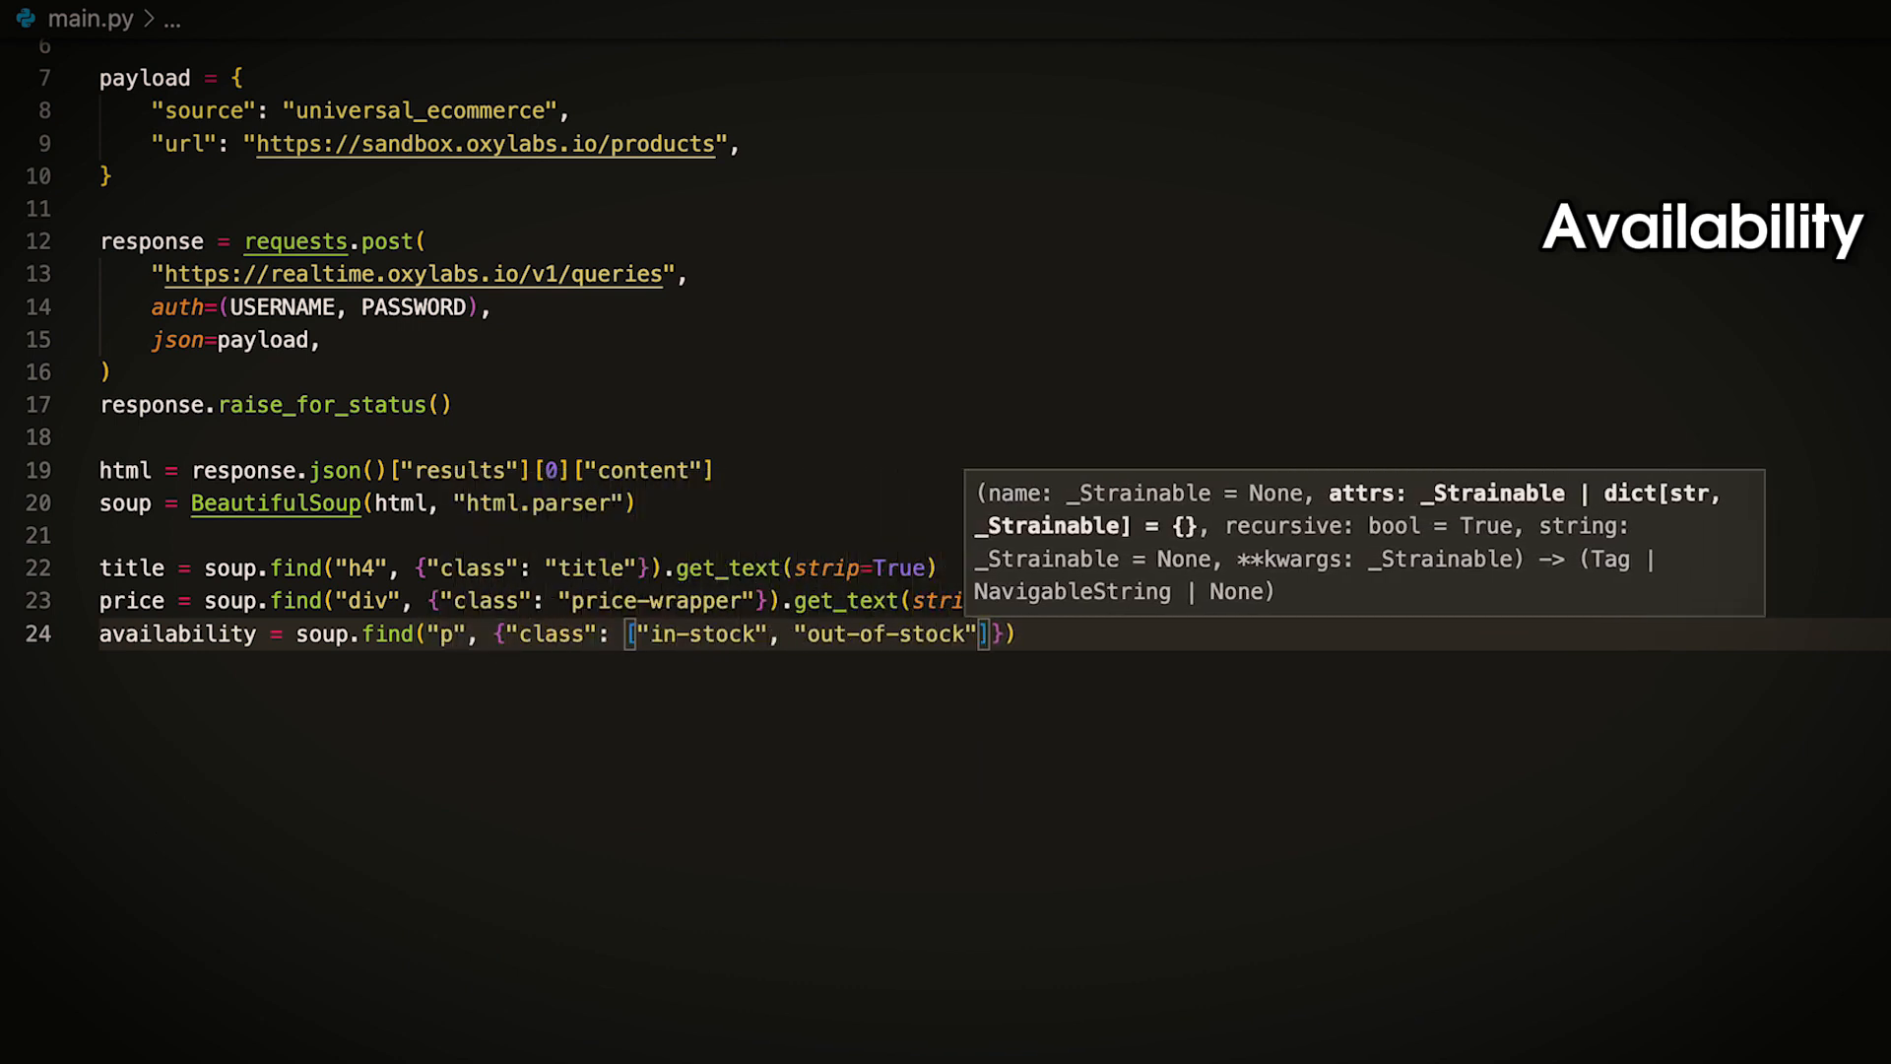
type(".get_text(strip=")
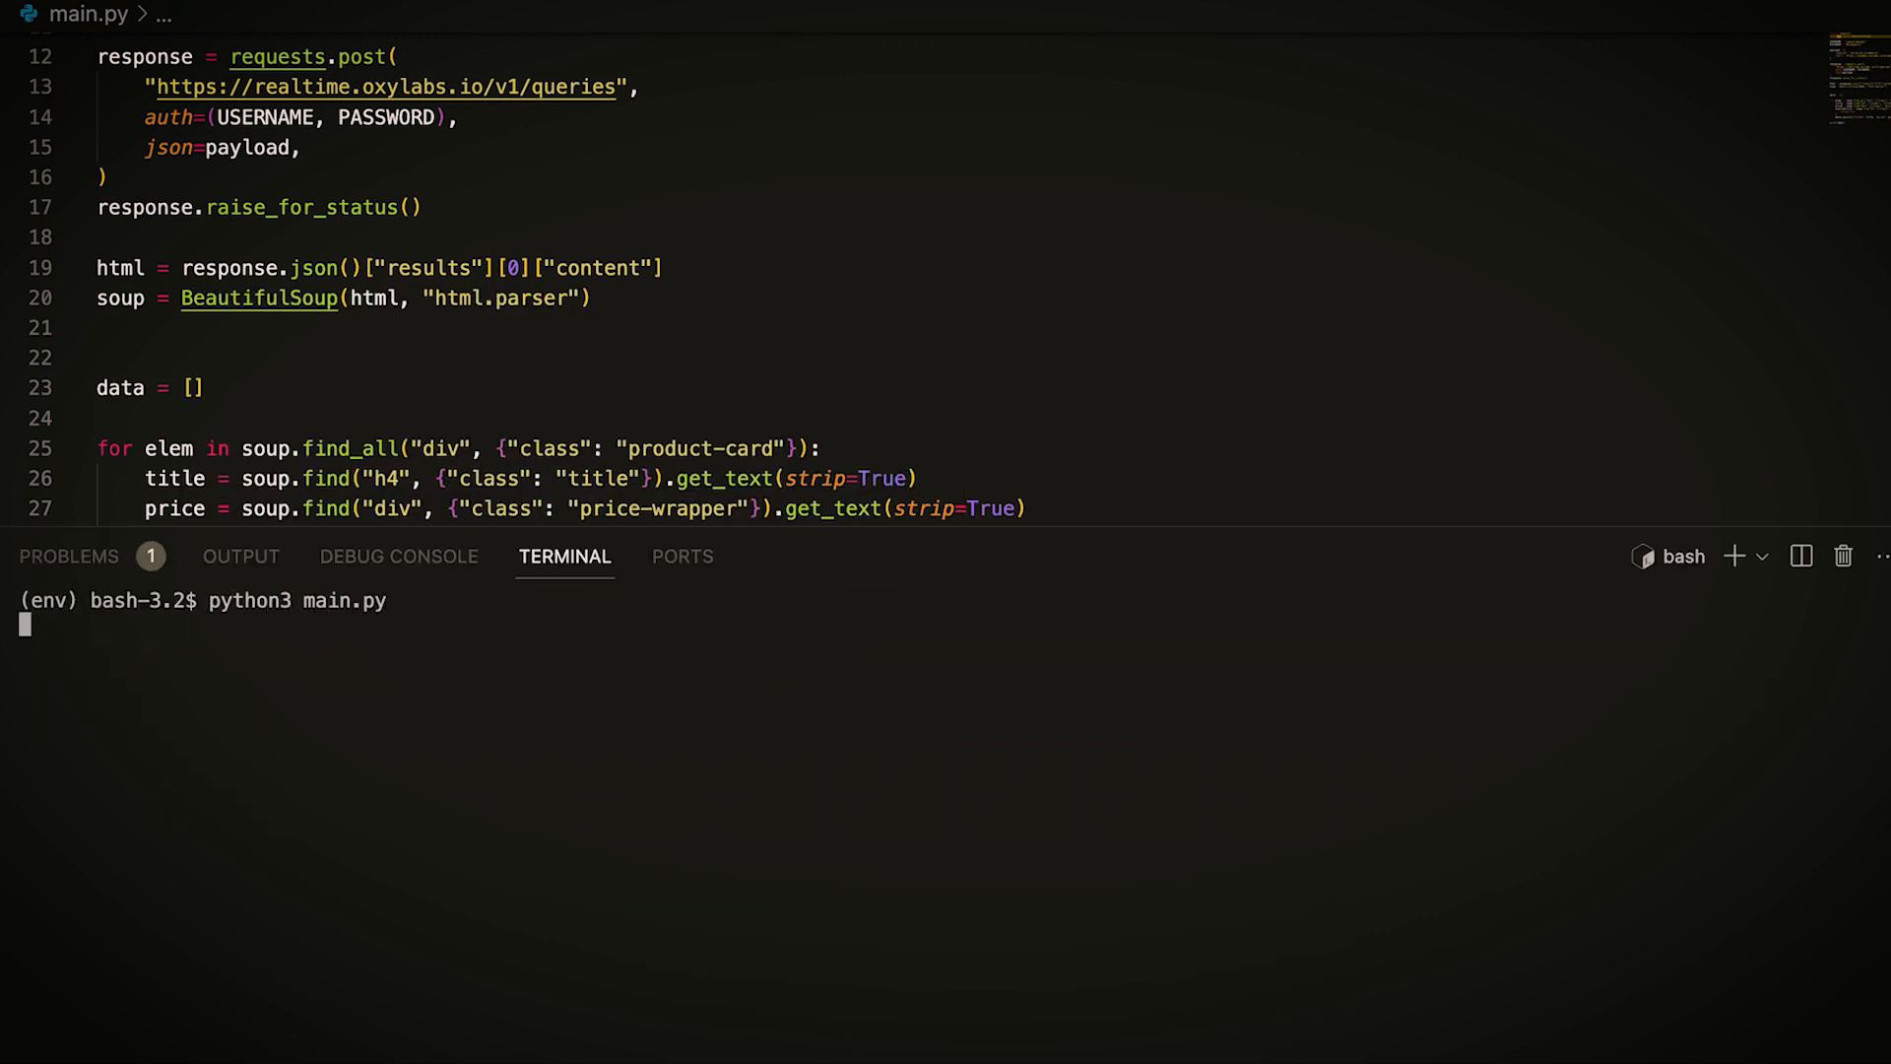
Step: Run python3 main.py to print the scraped data list
key("Enter")
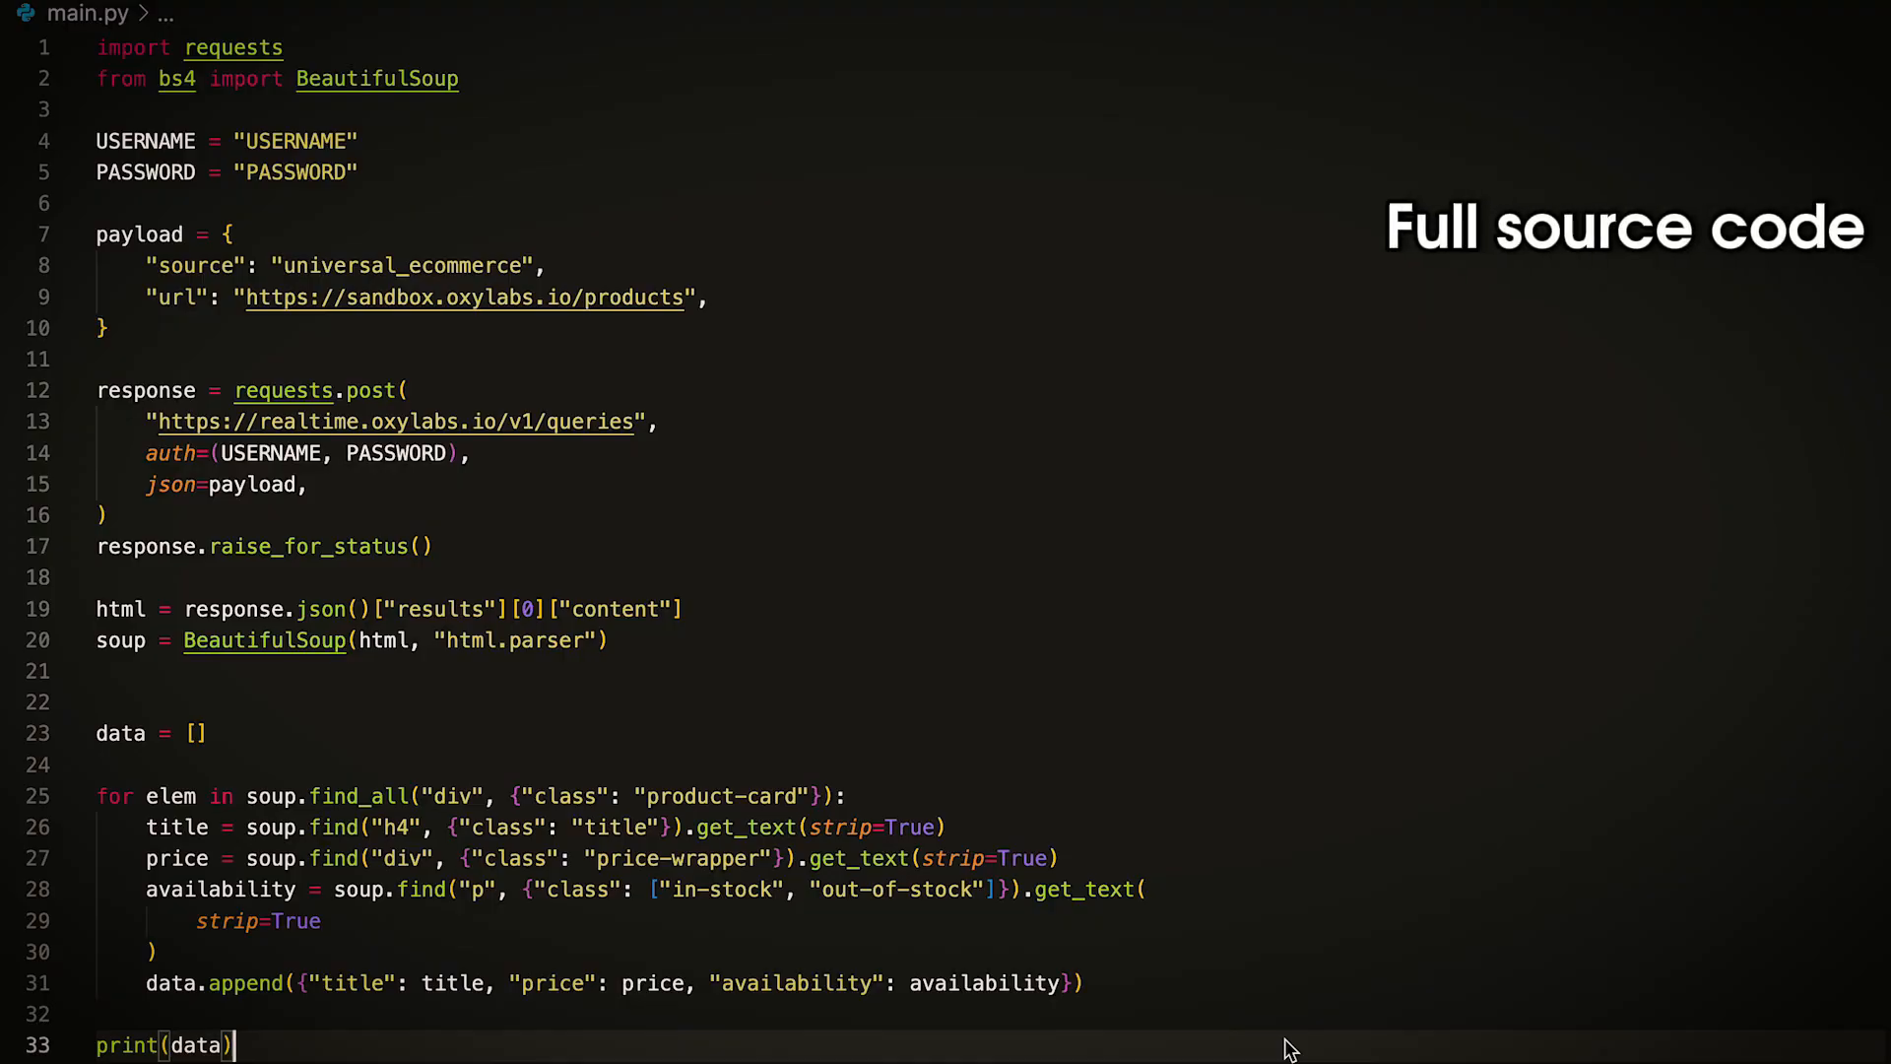
mouse_move(1556, 272)
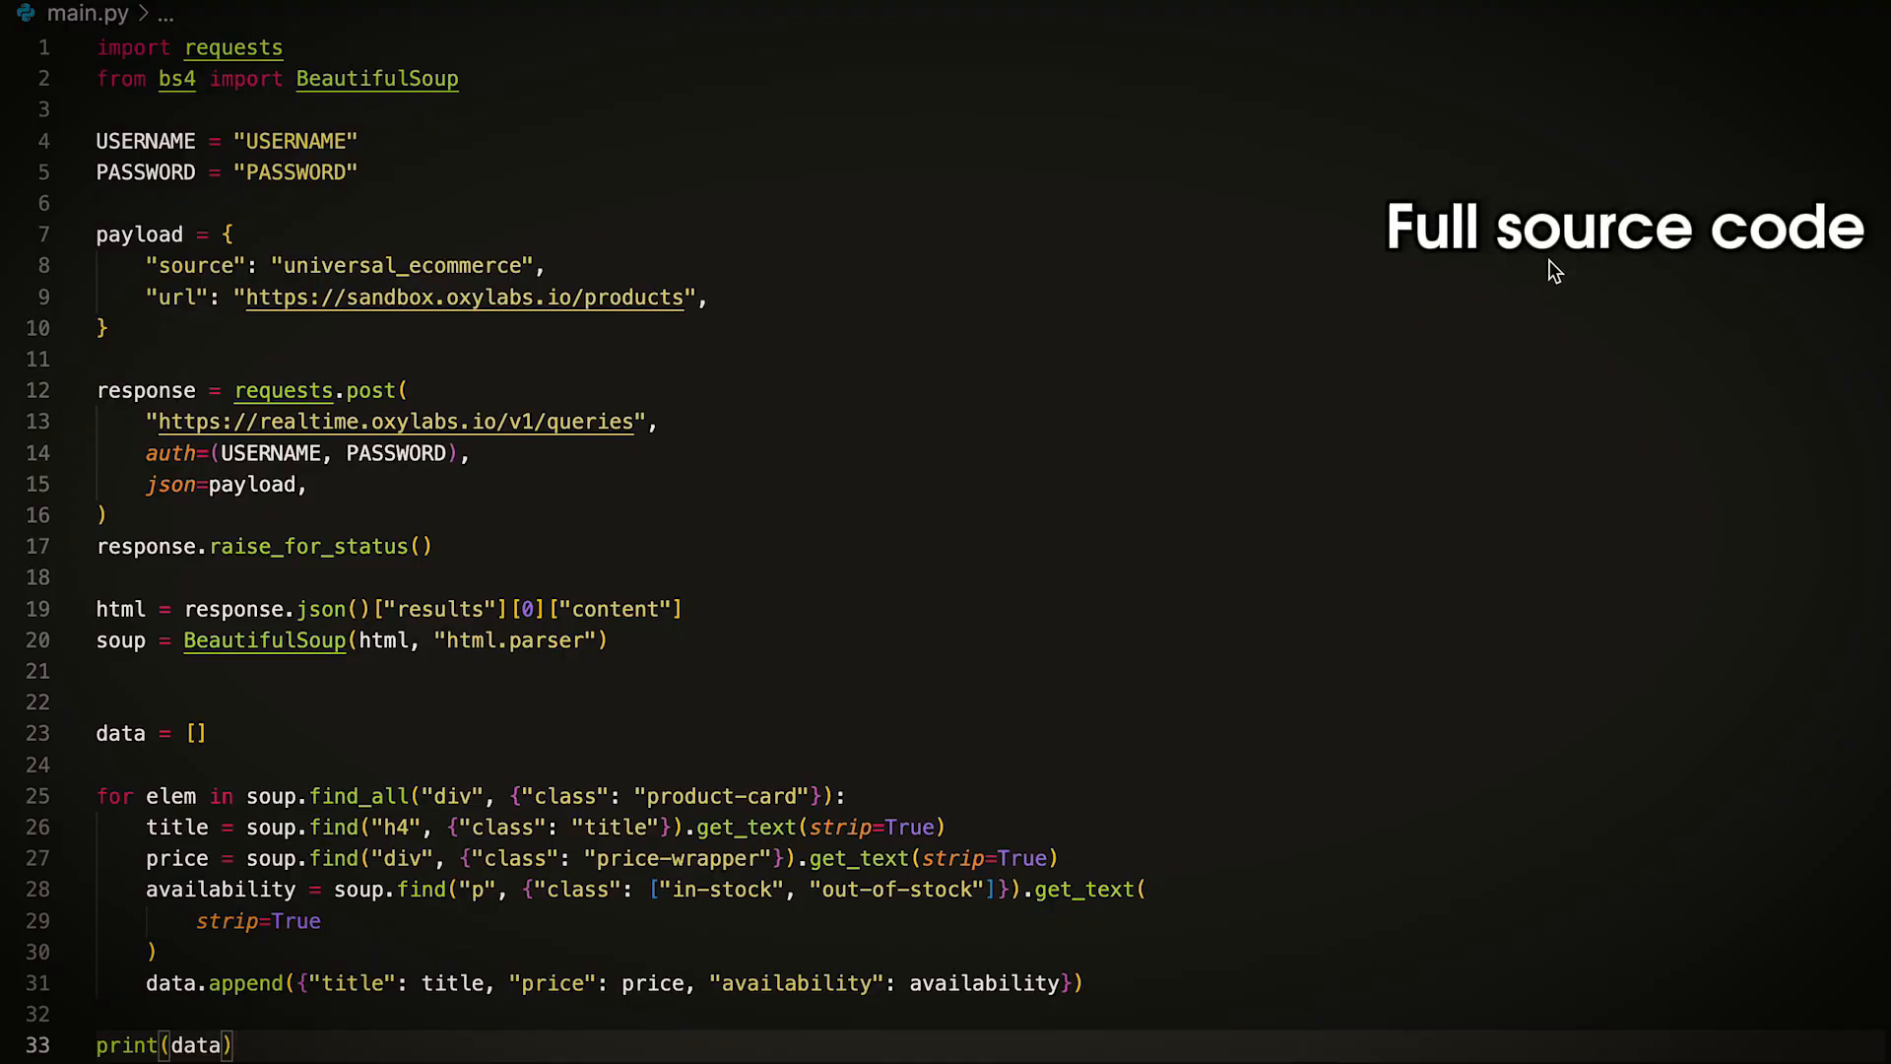